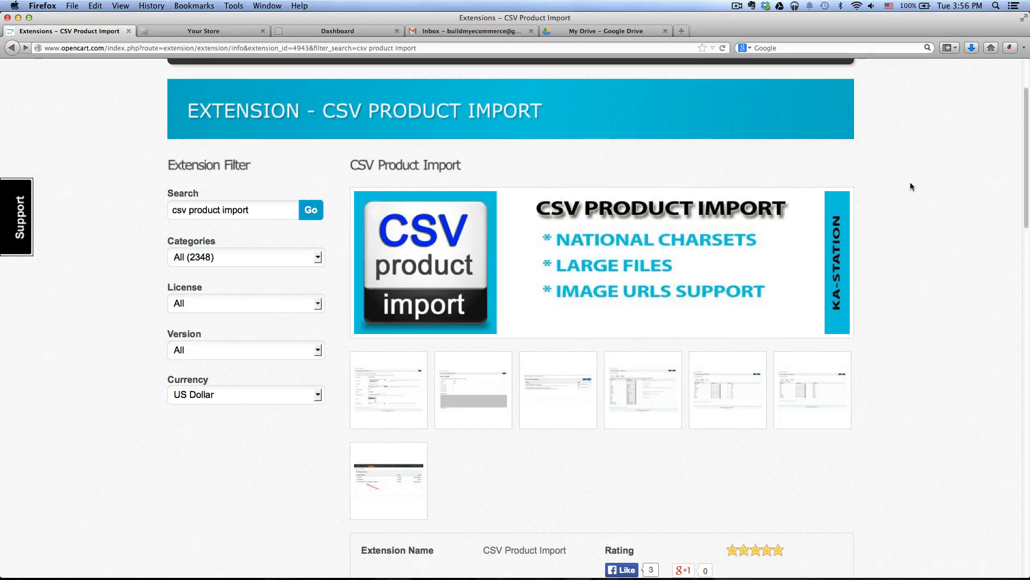
pyautogui.moveTo(936, 167)
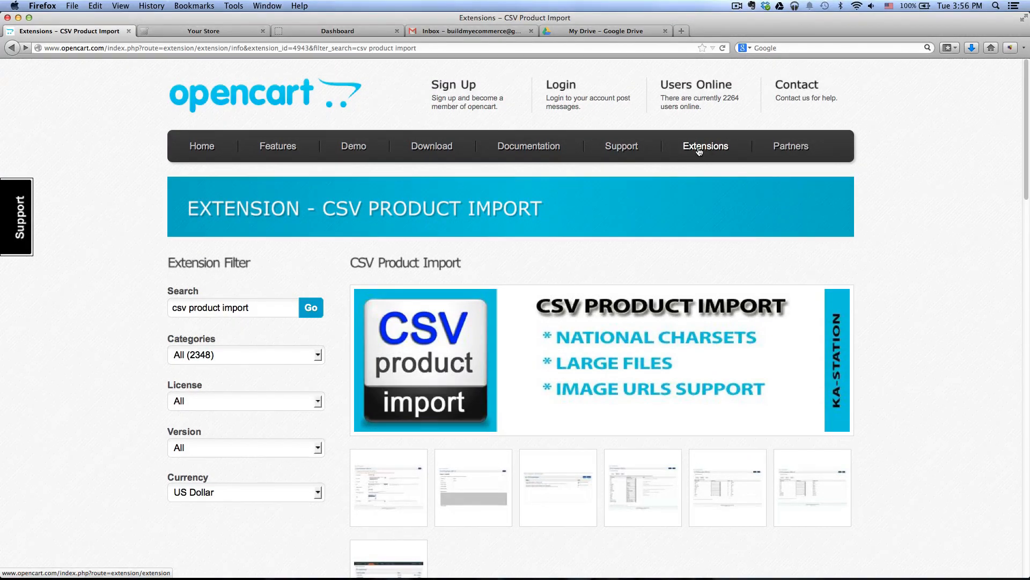
# Create a new untitled spreadsheet from Google Drive's CREATE menu
pyautogui.scroll(-3)
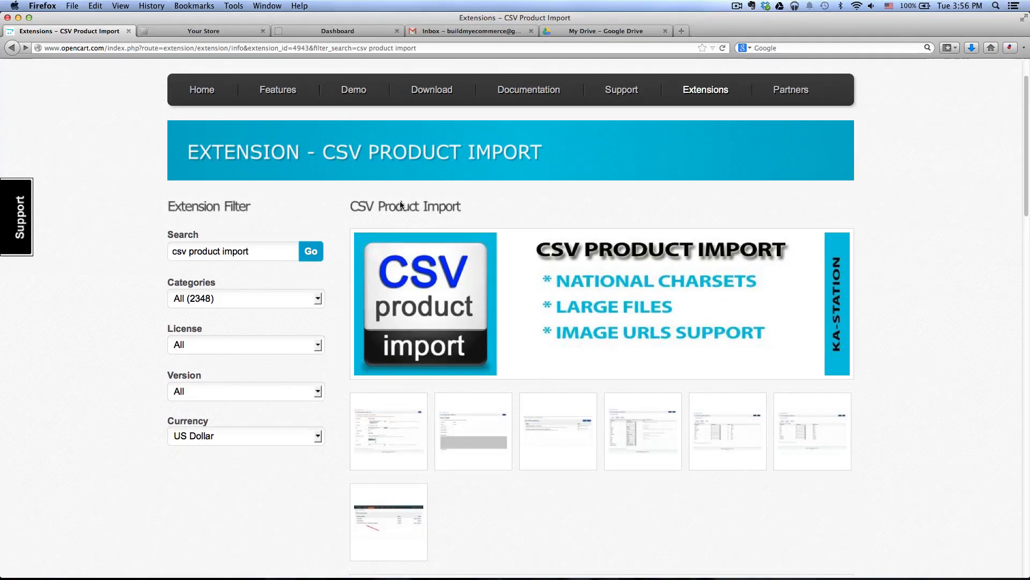
pyautogui.scroll(-3)
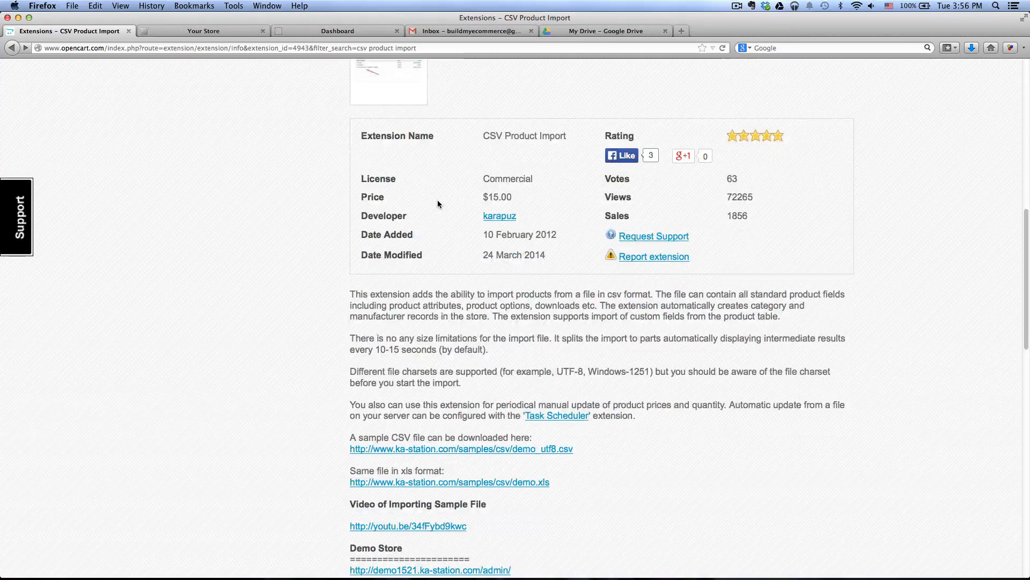
pyautogui.scroll(-3)
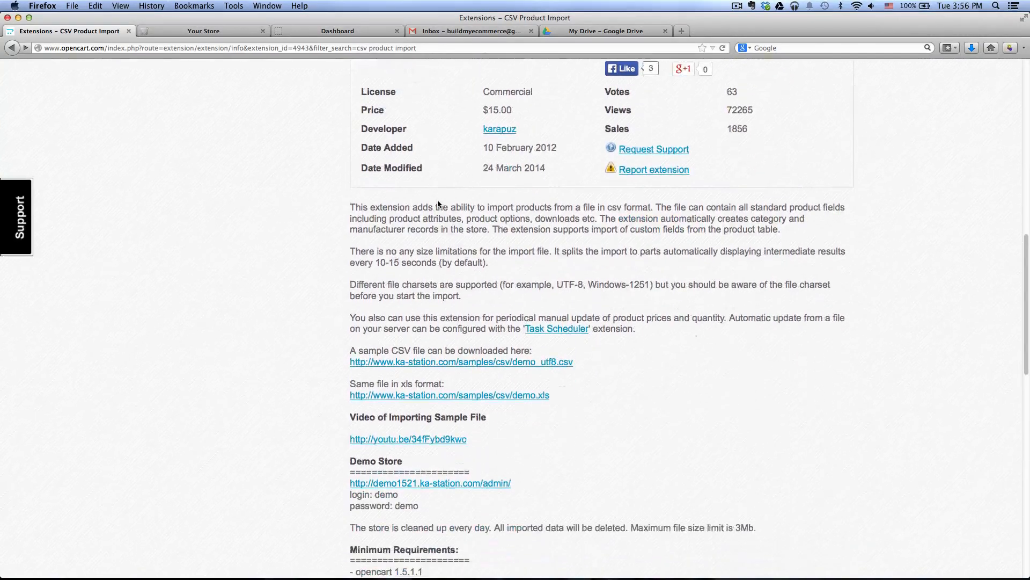
pyautogui.scroll(-3)
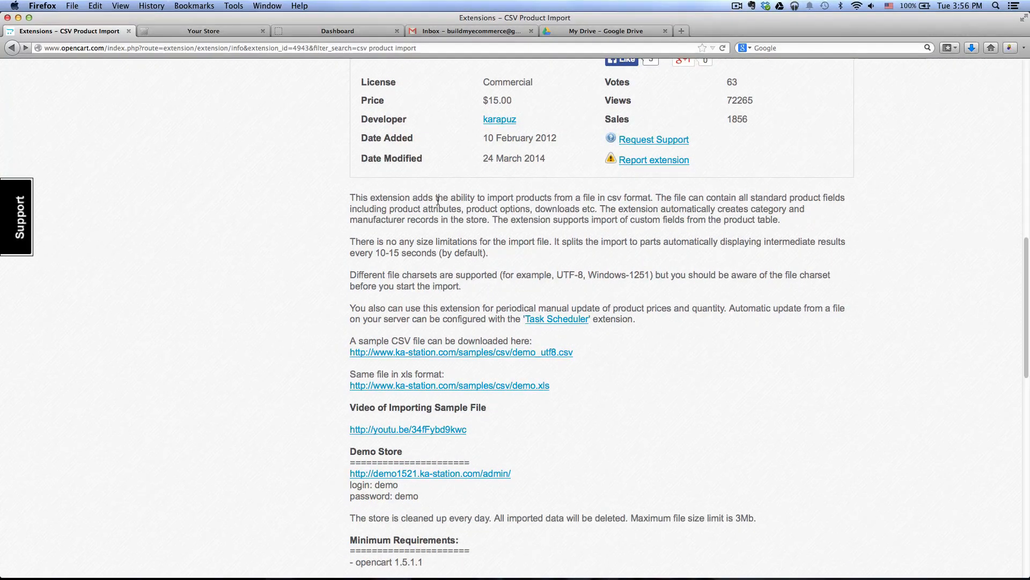
pyautogui.scroll(-3)
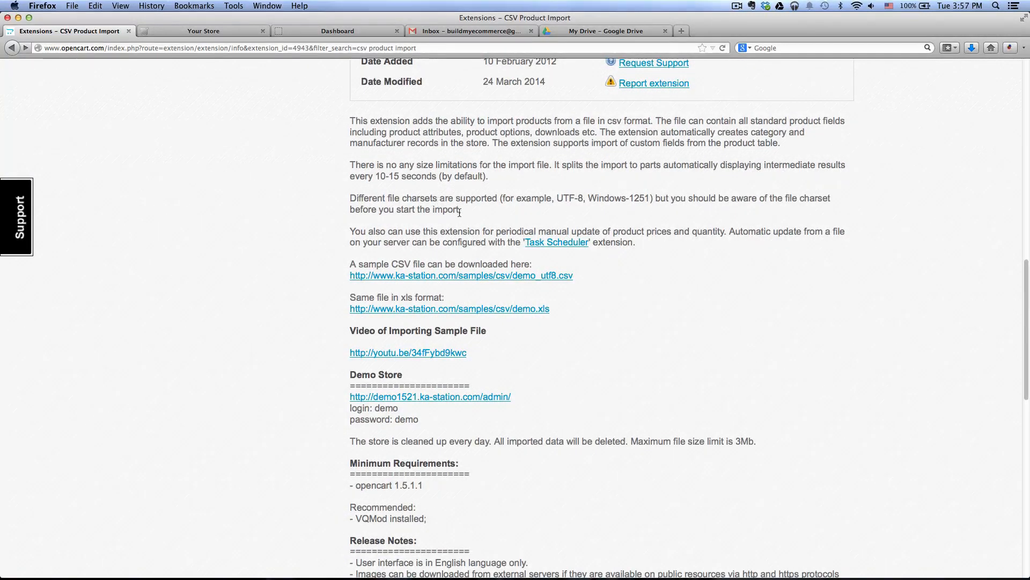
pyautogui.scroll(-3)
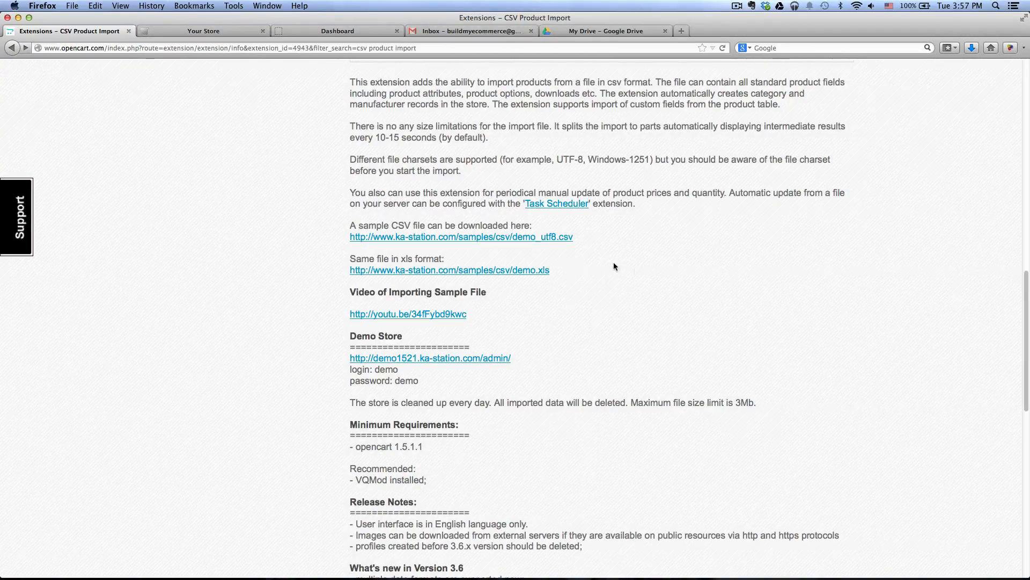
pyautogui.scroll(3)
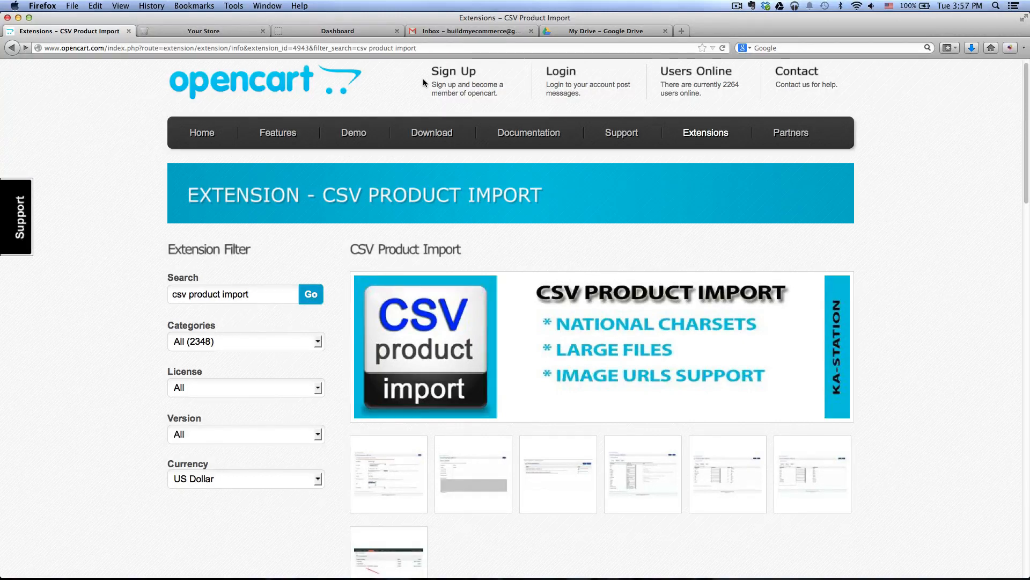
pyautogui.click(470, 31)
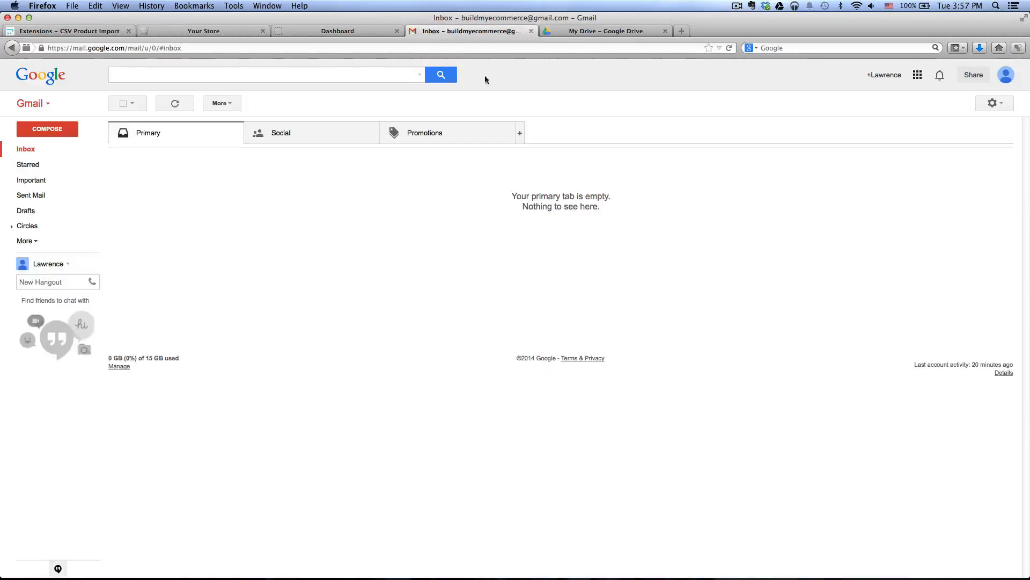
pyautogui.moveTo(620, 85)
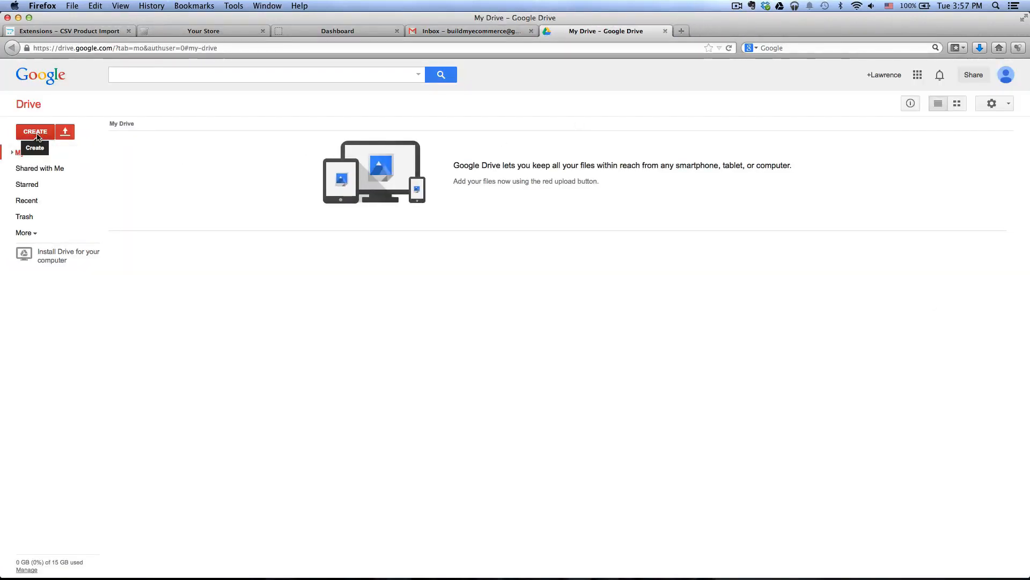
pyautogui.click(35, 132)
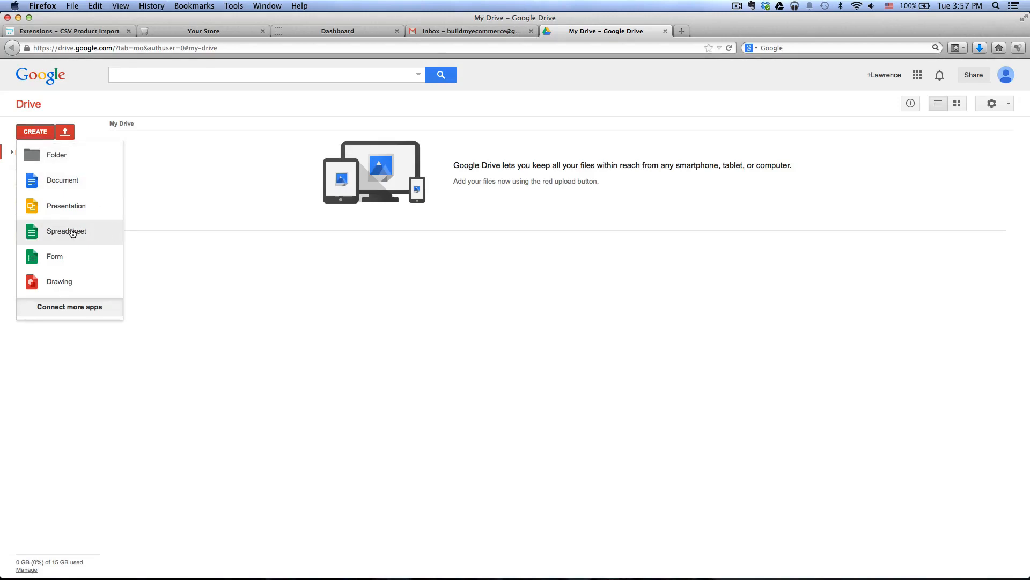
pyautogui.click(65, 231)
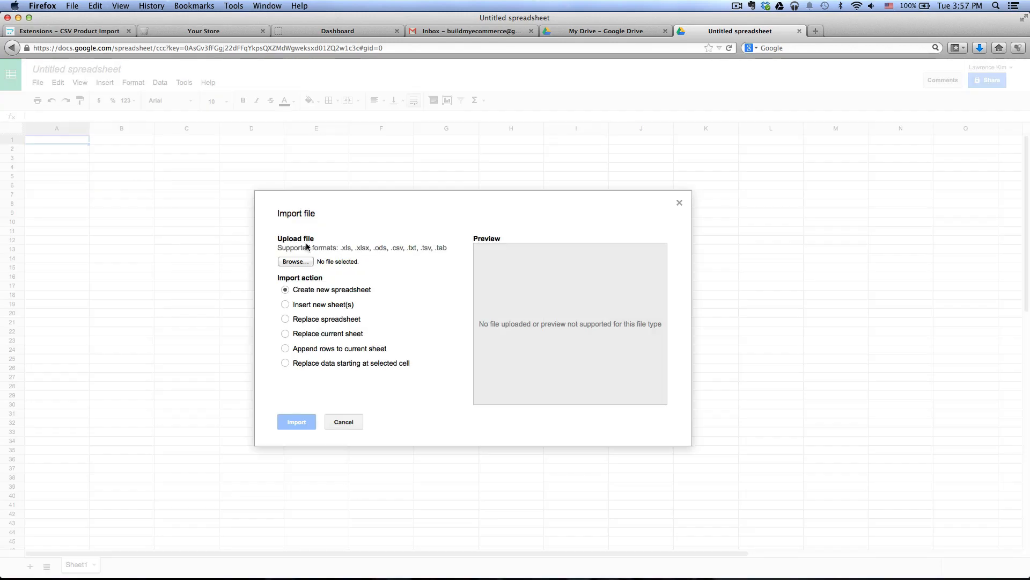
# Import products.csv into the spreadsheet, choosing 'Replace current sheet'
pyautogui.click(295, 261)
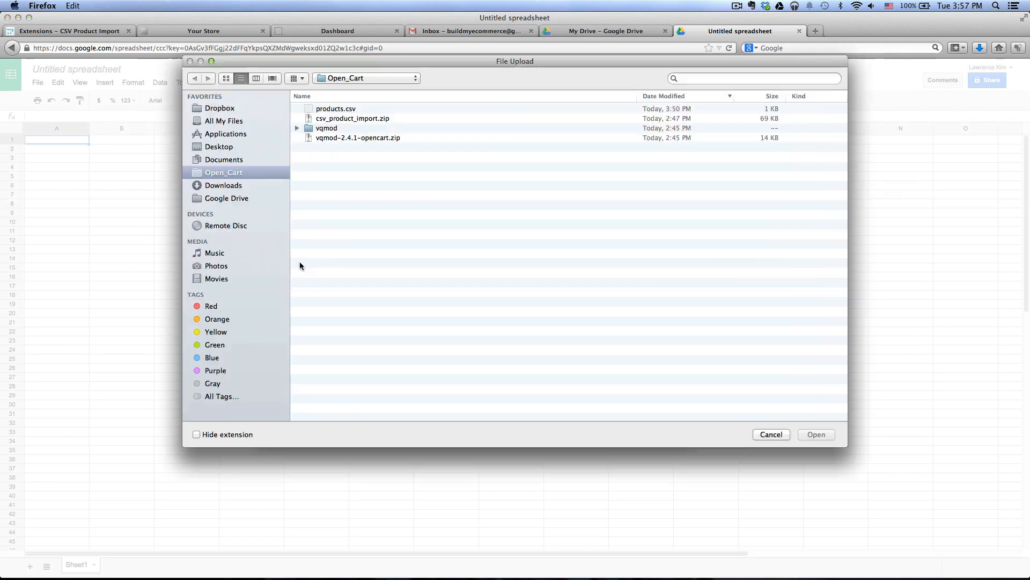
pyautogui.click(335, 109)
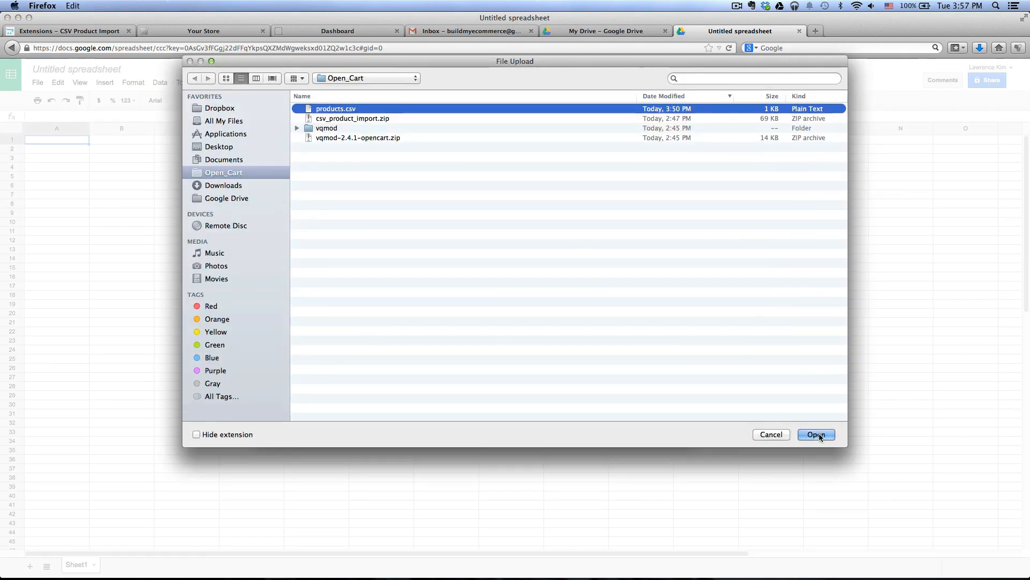
pyautogui.click(817, 434)
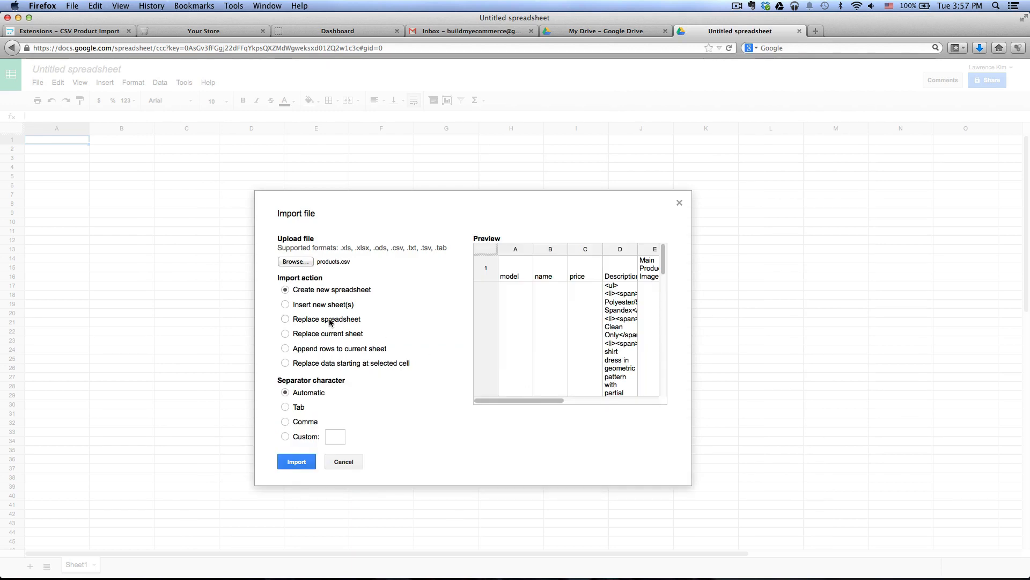
pyautogui.click(285, 333)
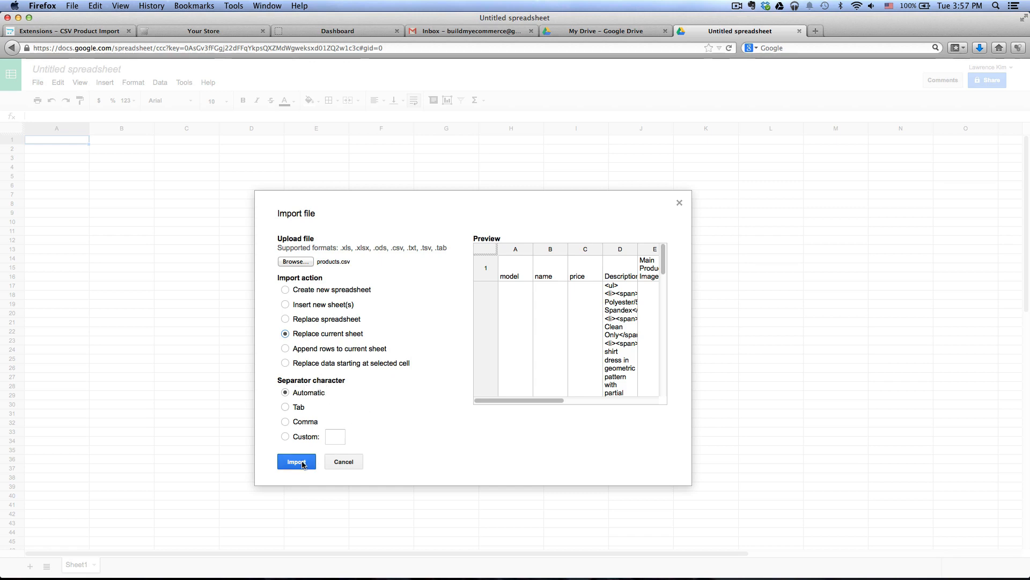
pyautogui.click(297, 460)
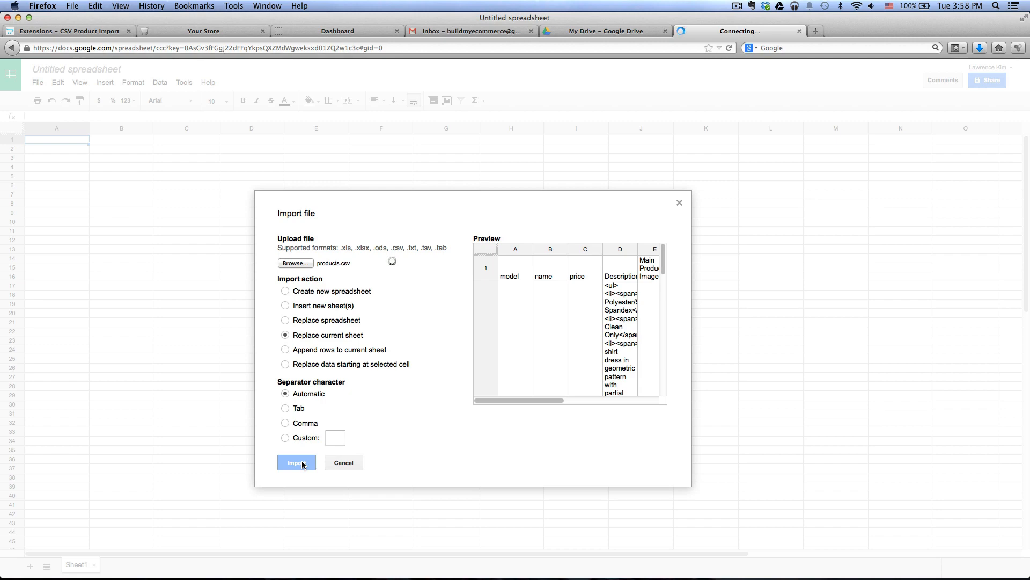
pyautogui.click(296, 462)
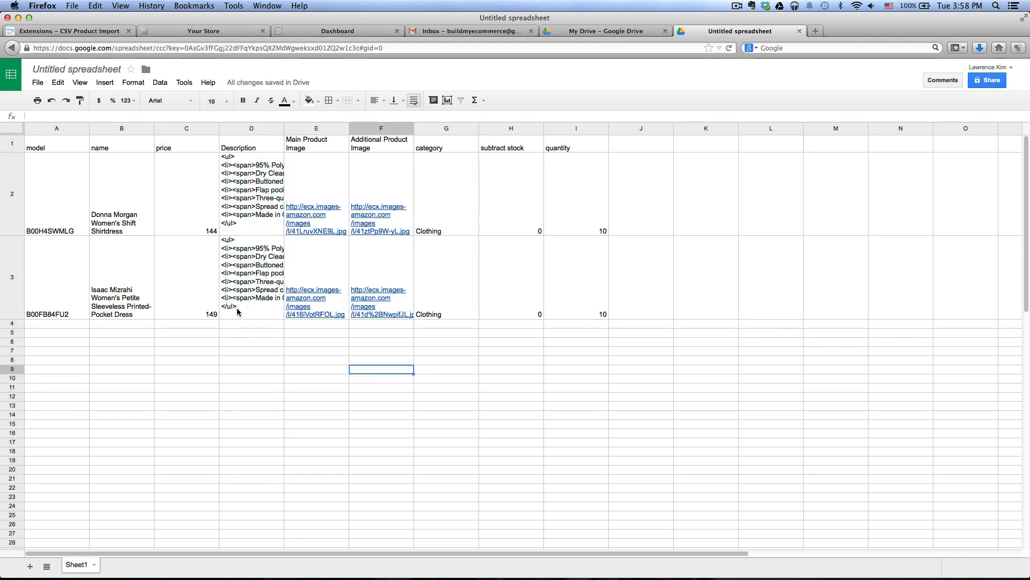
pyautogui.moveTo(230, 365)
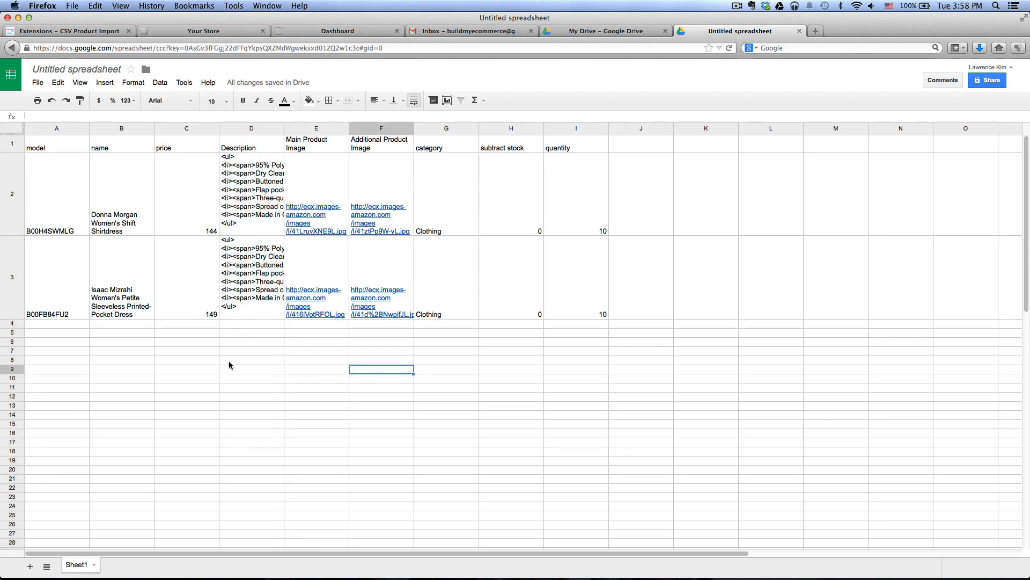
pyautogui.moveTo(156, 294)
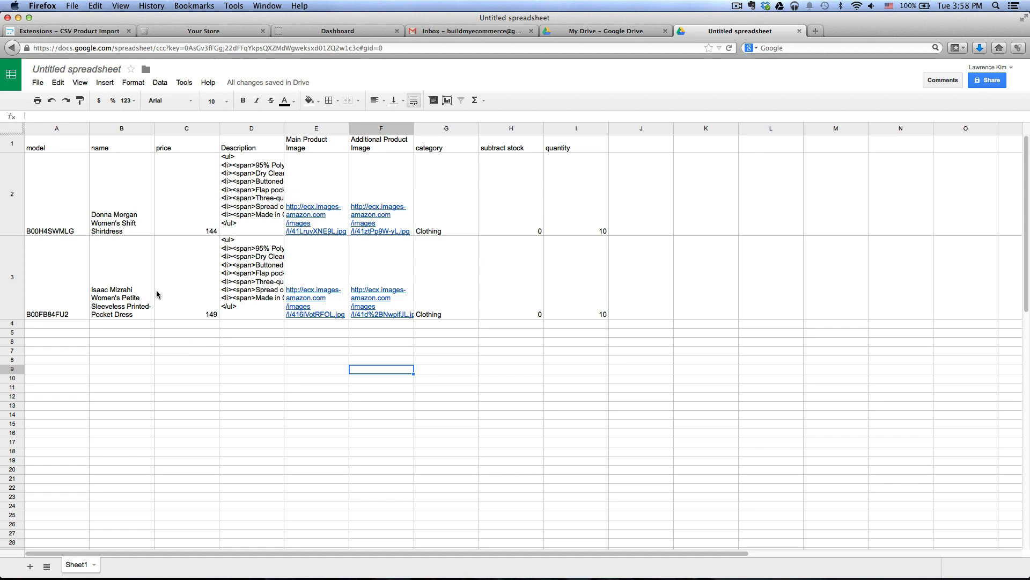
pyautogui.click(57, 147)
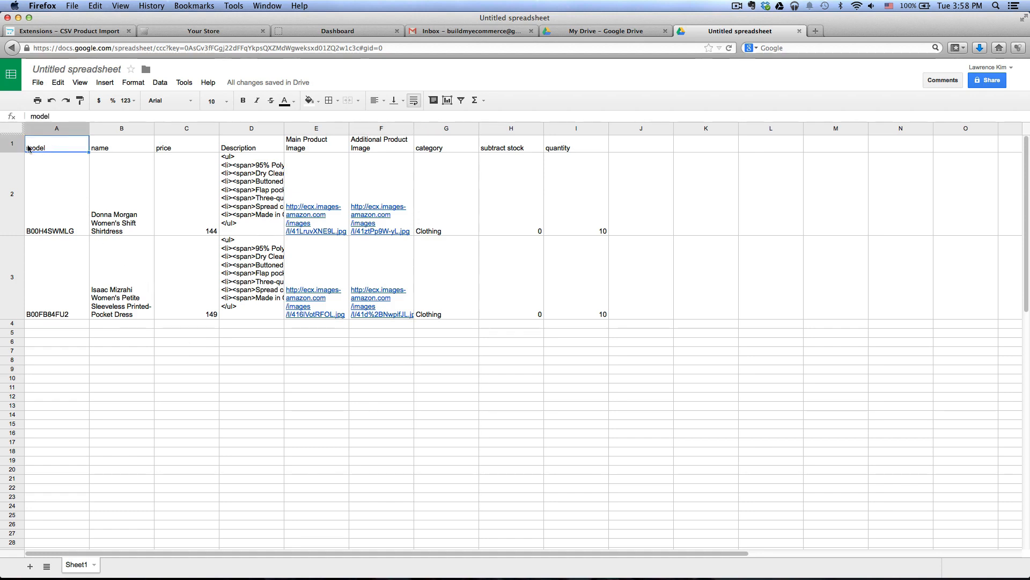
pyautogui.click(122, 146)
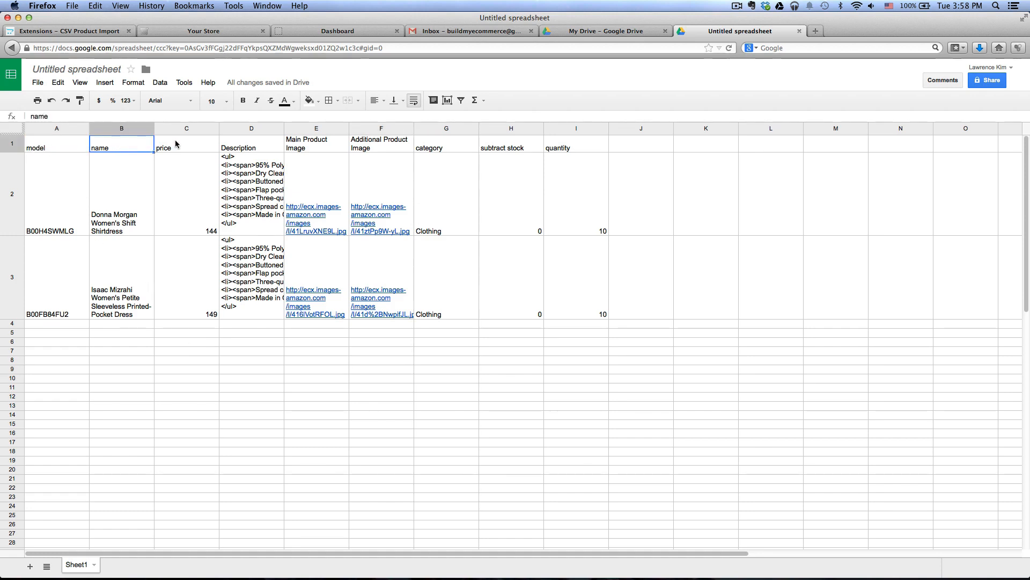
pyautogui.click(315, 144)
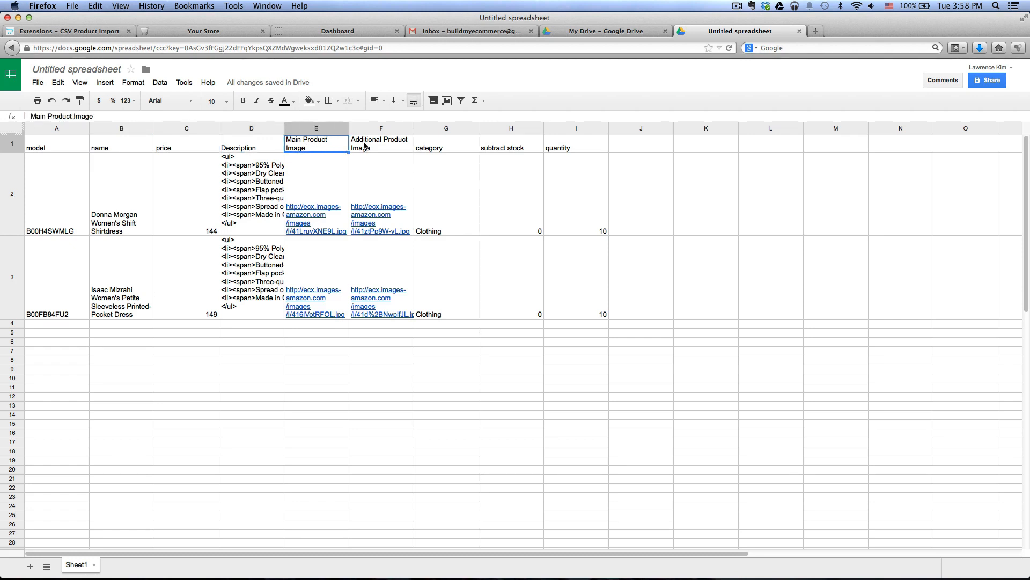
pyautogui.click(446, 147)
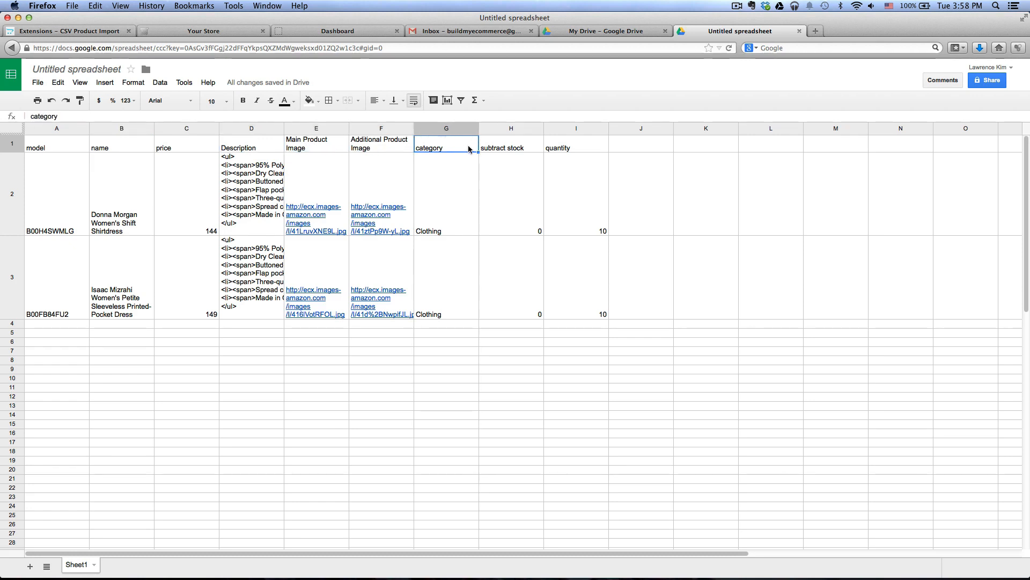
pyautogui.click(511, 147)
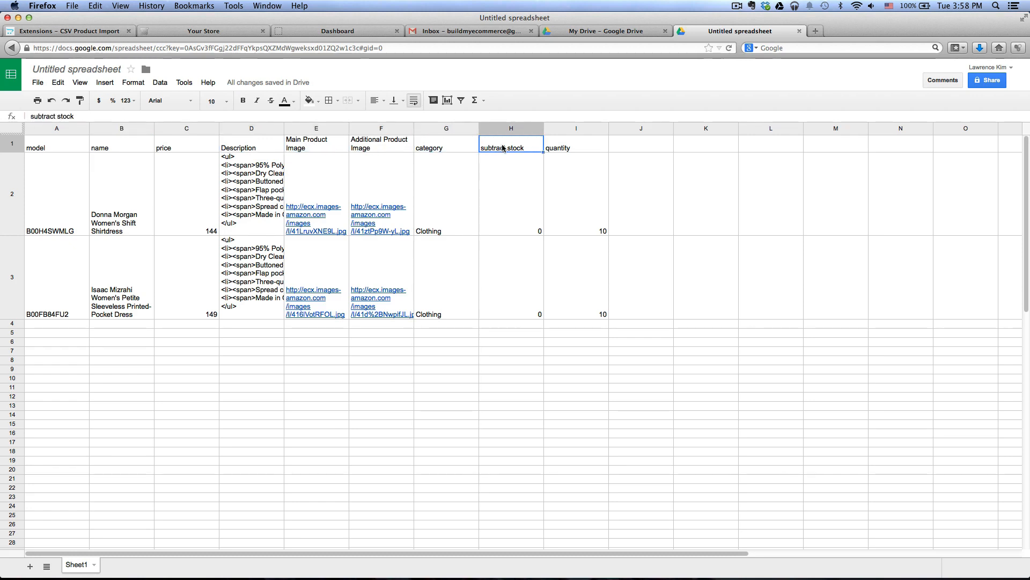
pyautogui.click(577, 147)
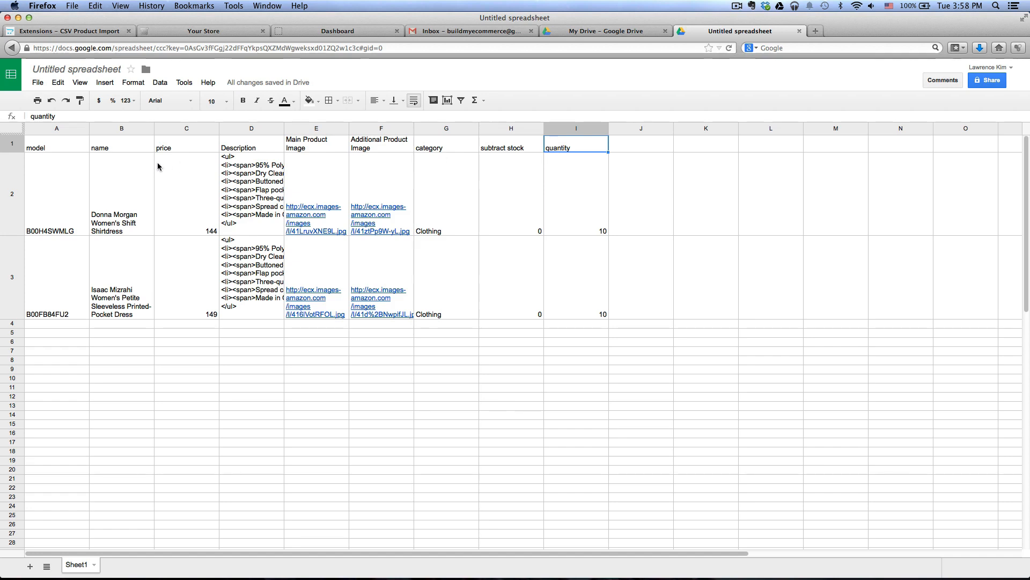
pyautogui.moveTo(79, 162)
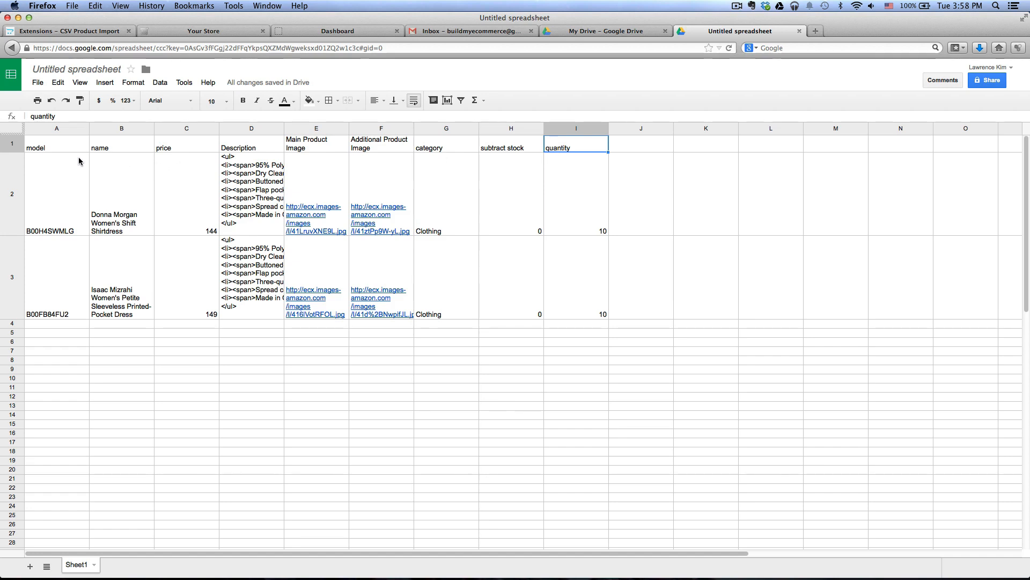
pyautogui.click(56, 193)
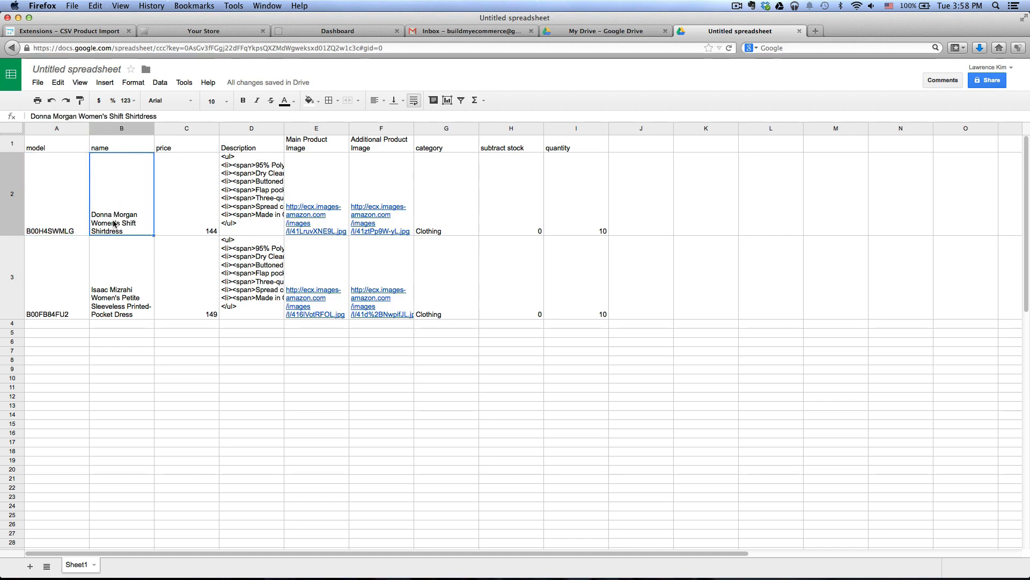
pyautogui.click(251, 190)
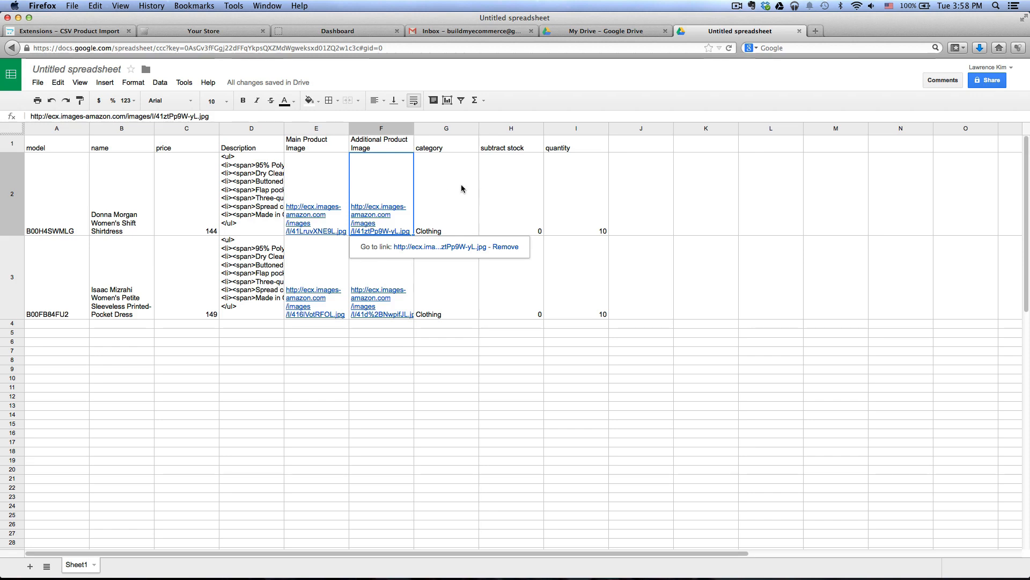
pyautogui.click(446, 194)
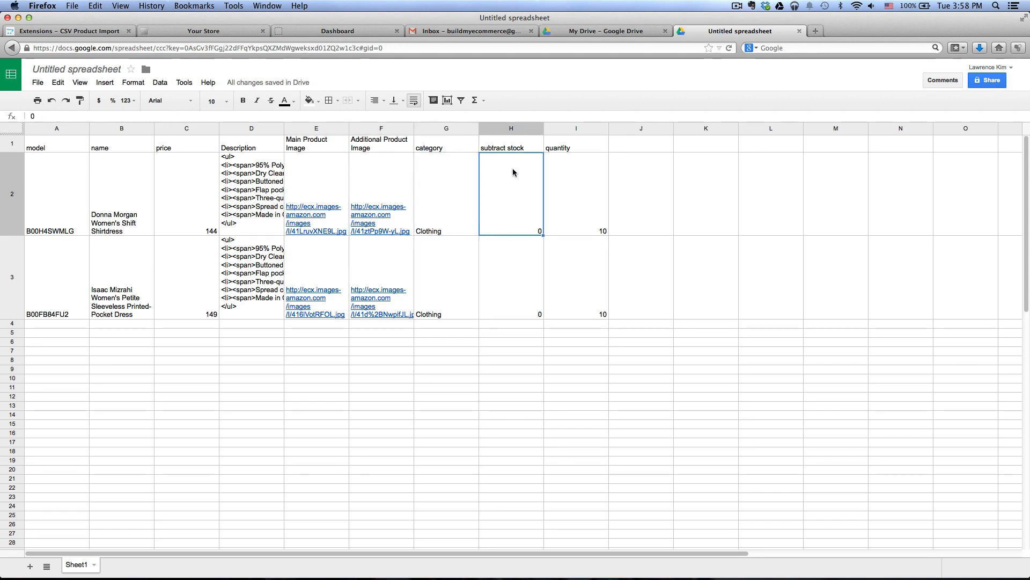
pyautogui.moveTo(533, 216)
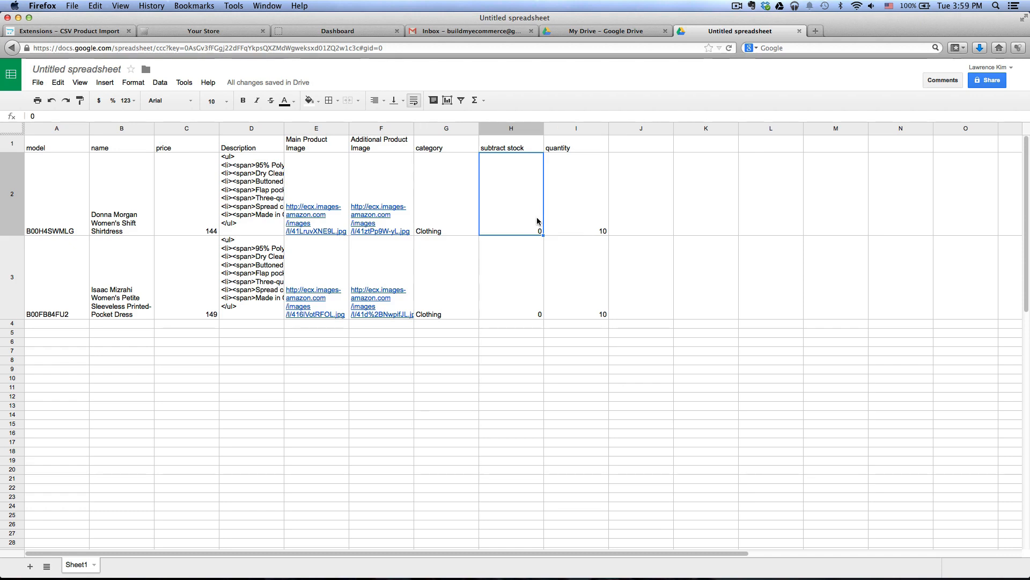
pyautogui.click(576, 193)
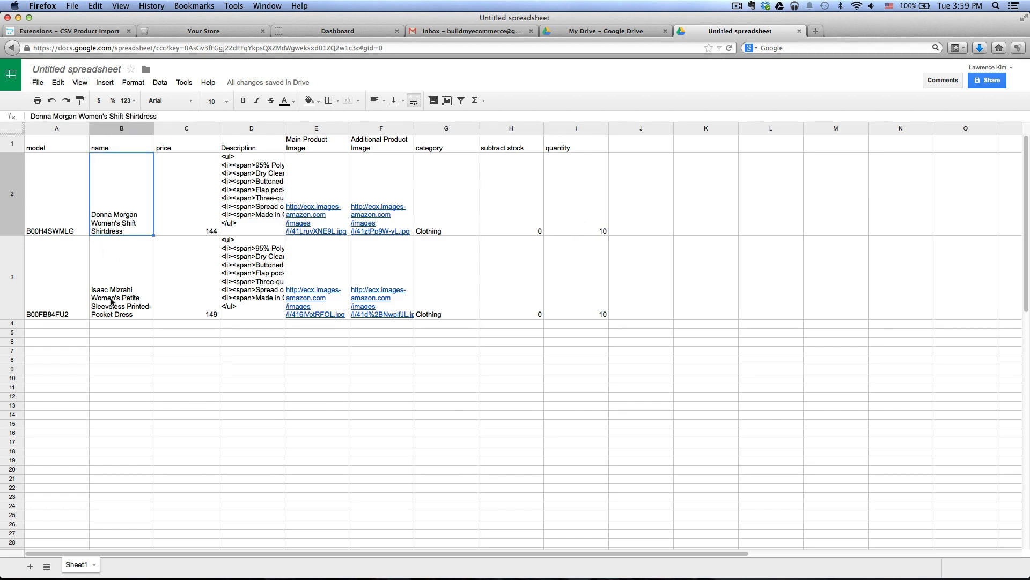
pyautogui.click(121, 278)
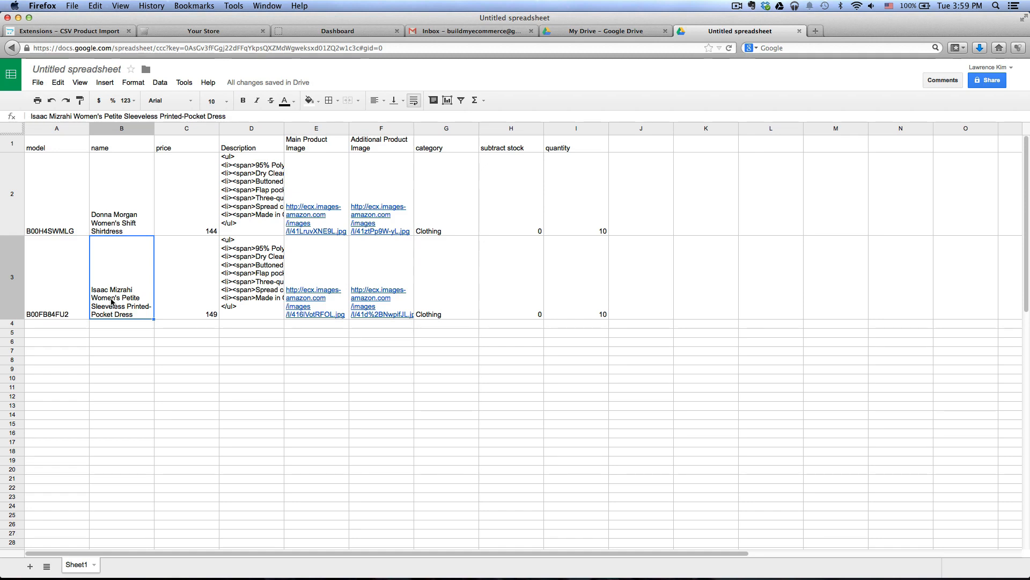
pyautogui.click(187, 341)
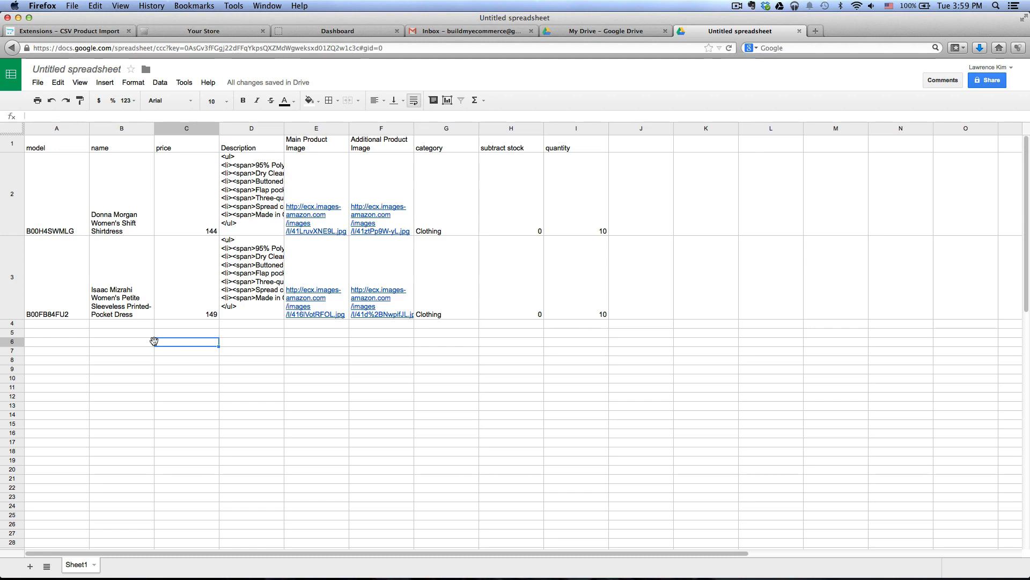
pyautogui.moveTo(193, 185)
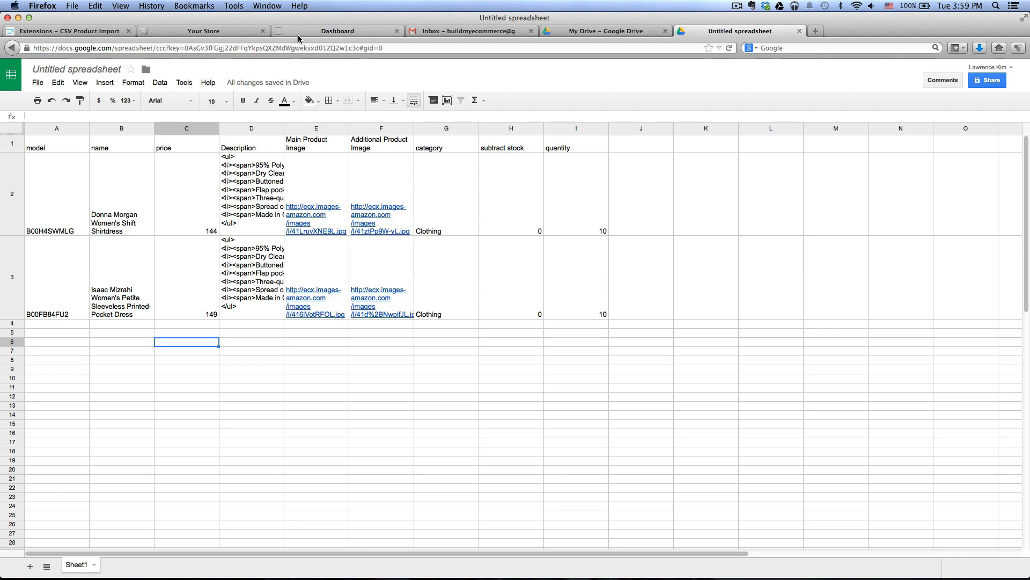
# Start a System > CSV Product Import using 'Add new records' and a comma field delimiter
pyautogui.click(337, 31)
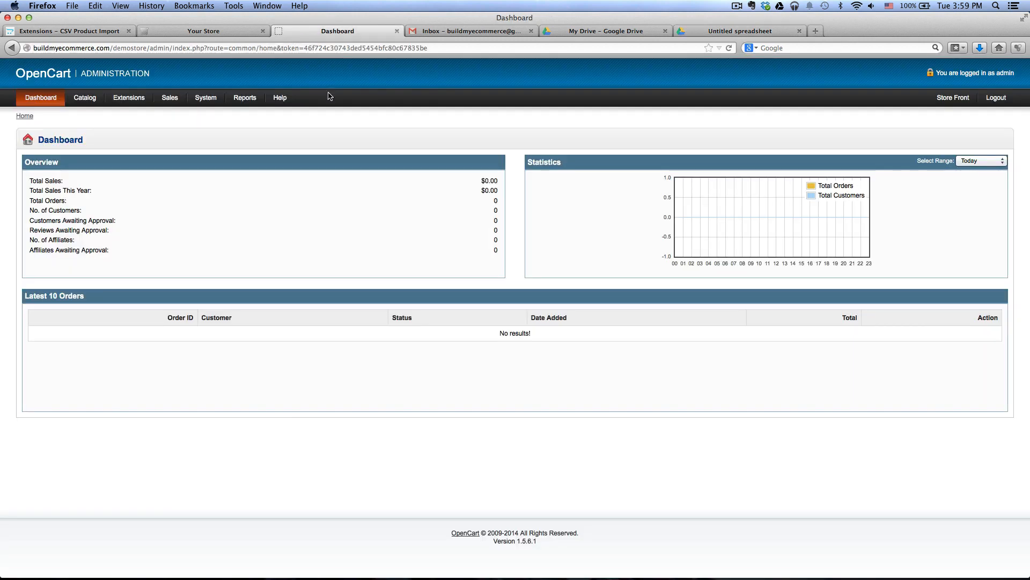
pyautogui.moveTo(152, 134)
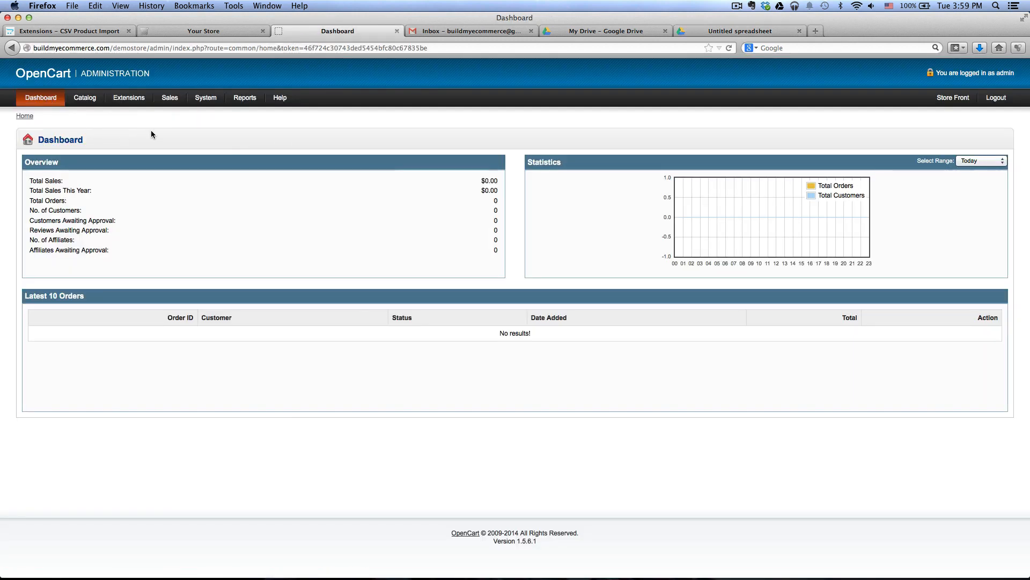
pyautogui.click(206, 97)
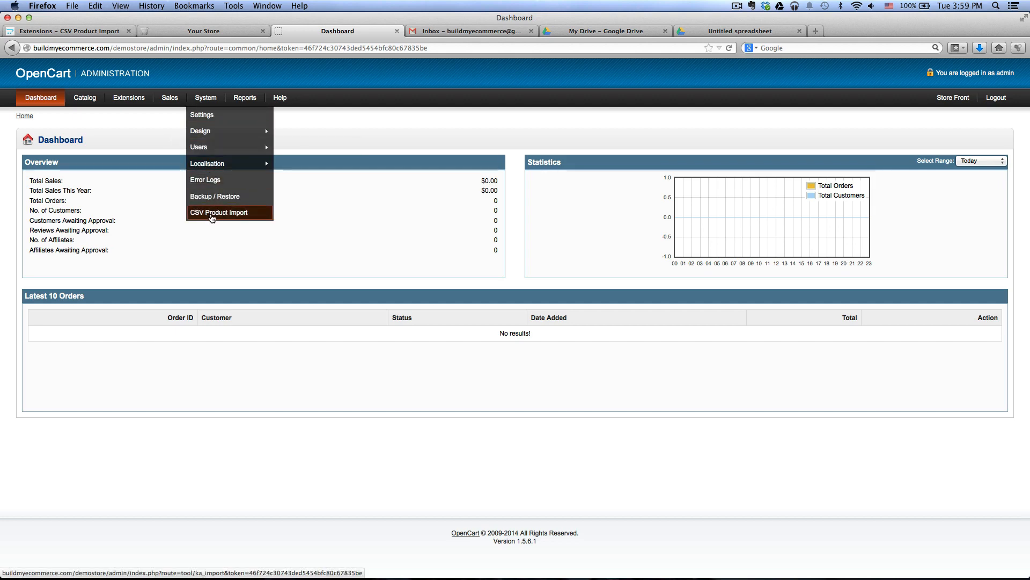
pyautogui.click(219, 211)
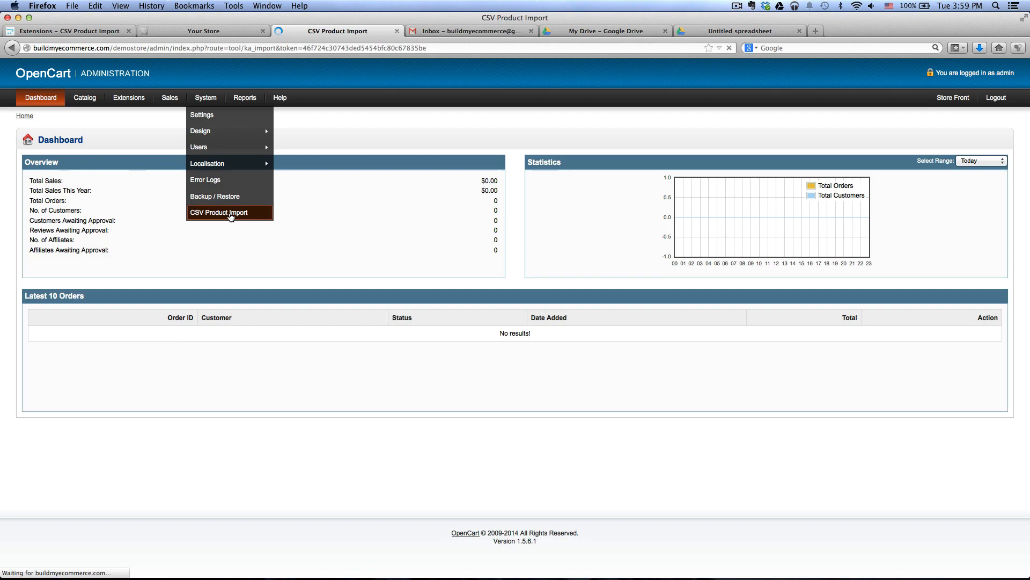
pyautogui.click(219, 213)
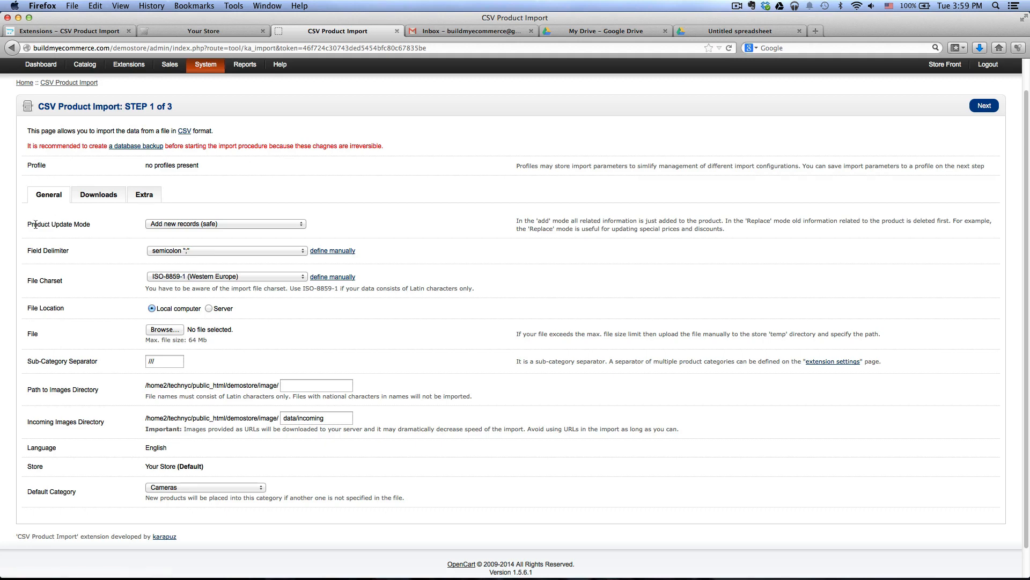
pyautogui.click(225, 224)
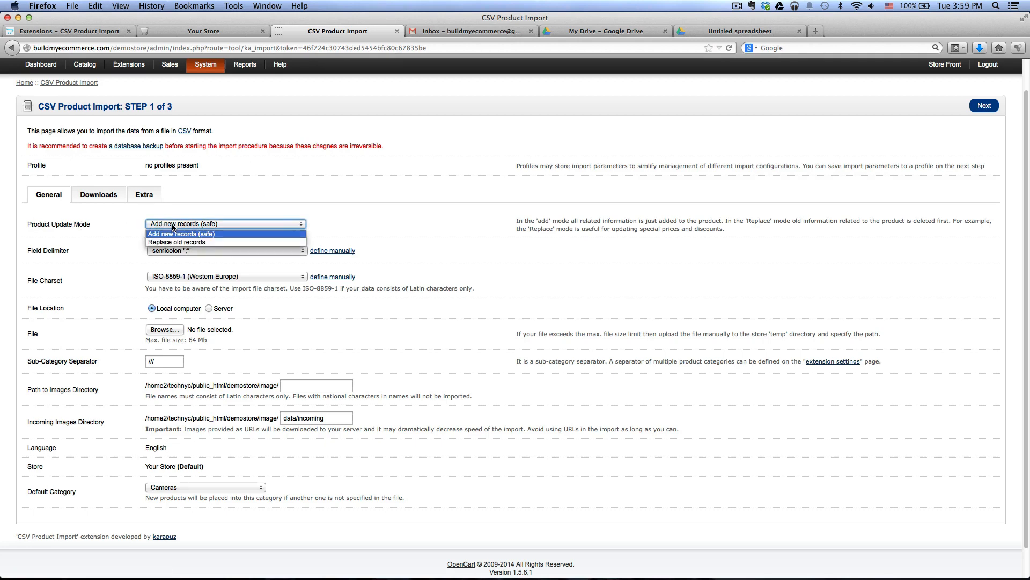
pyautogui.moveTo(179, 239)
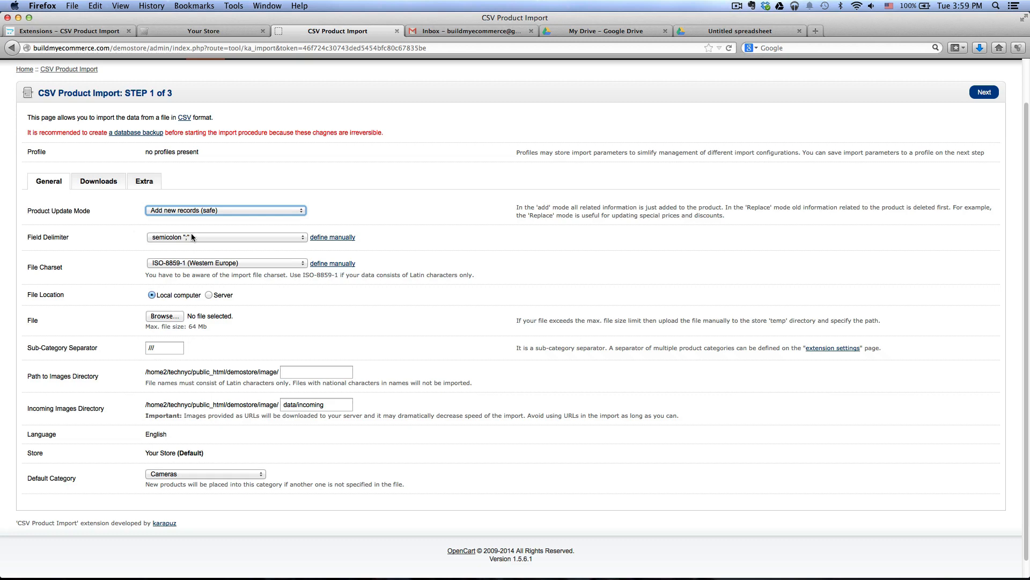
pyautogui.click(225, 236)
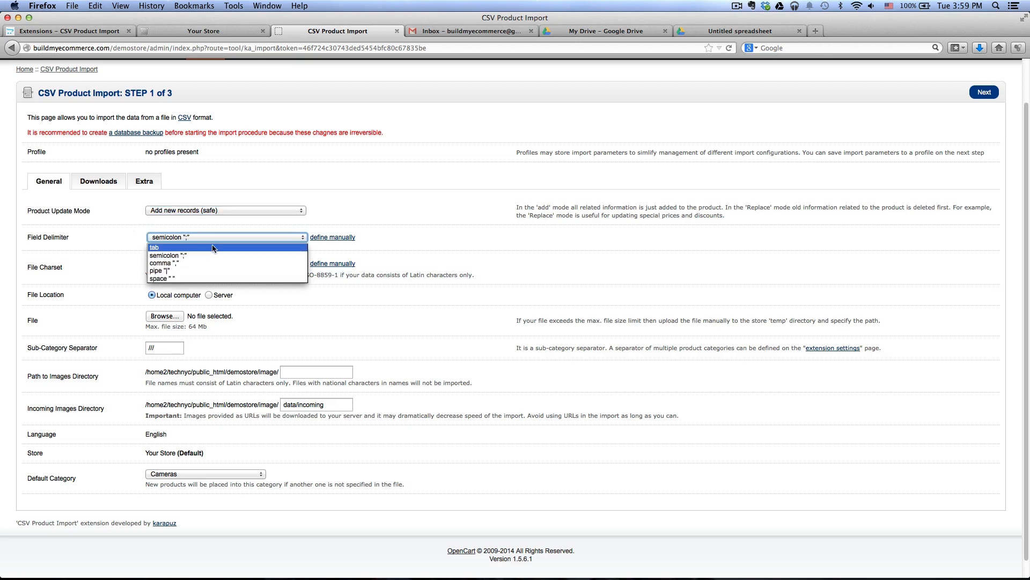
pyautogui.click(162, 263)
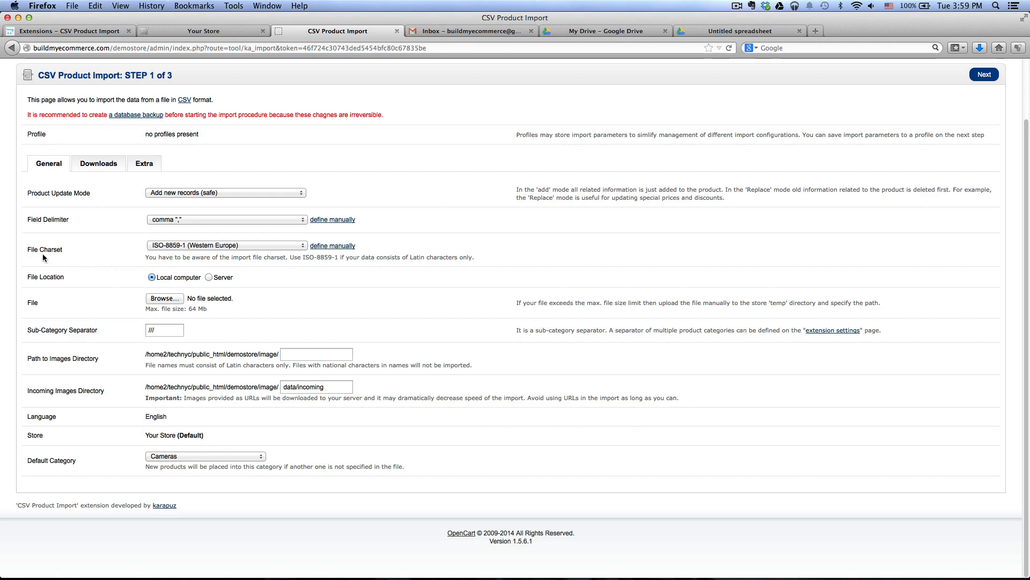
pyautogui.moveTo(117, 255)
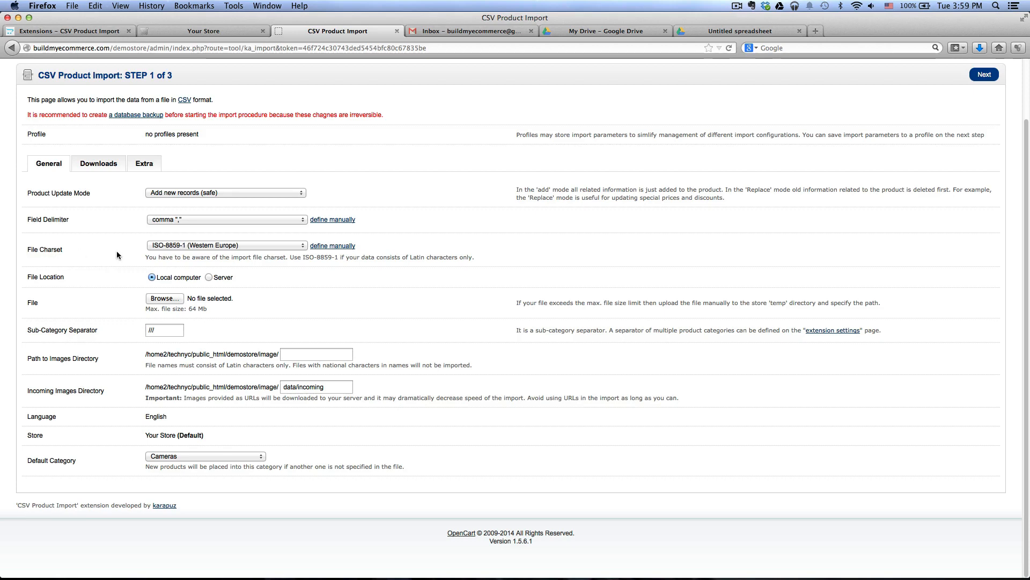
pyautogui.moveTo(77, 295)
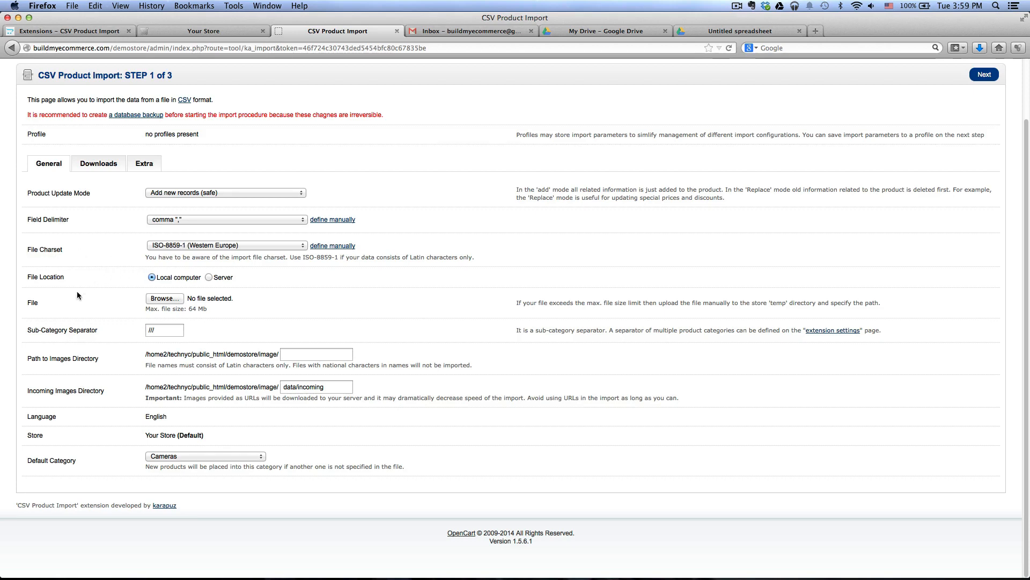
pyautogui.click(164, 298)
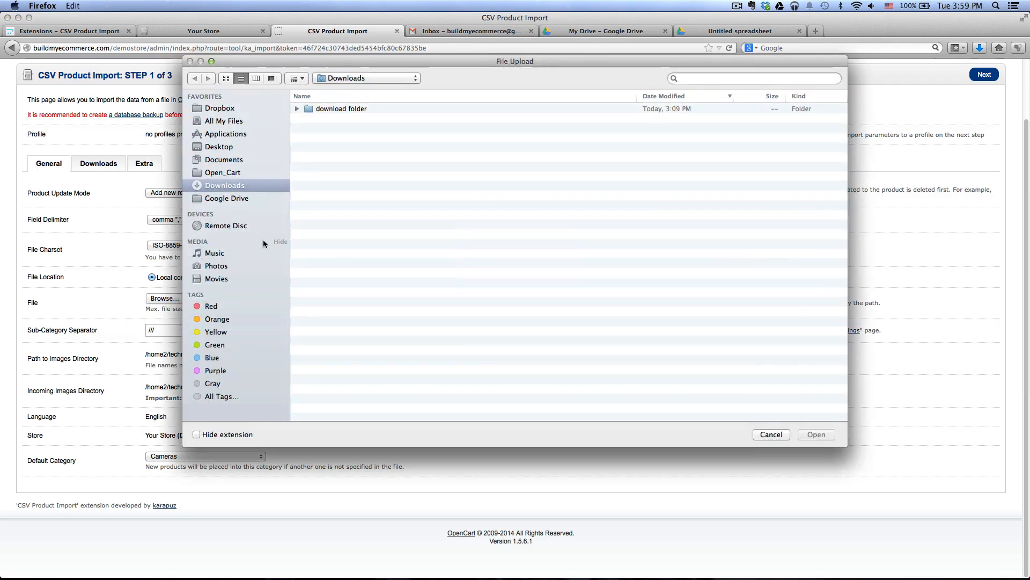
pyautogui.moveTo(252, 186)
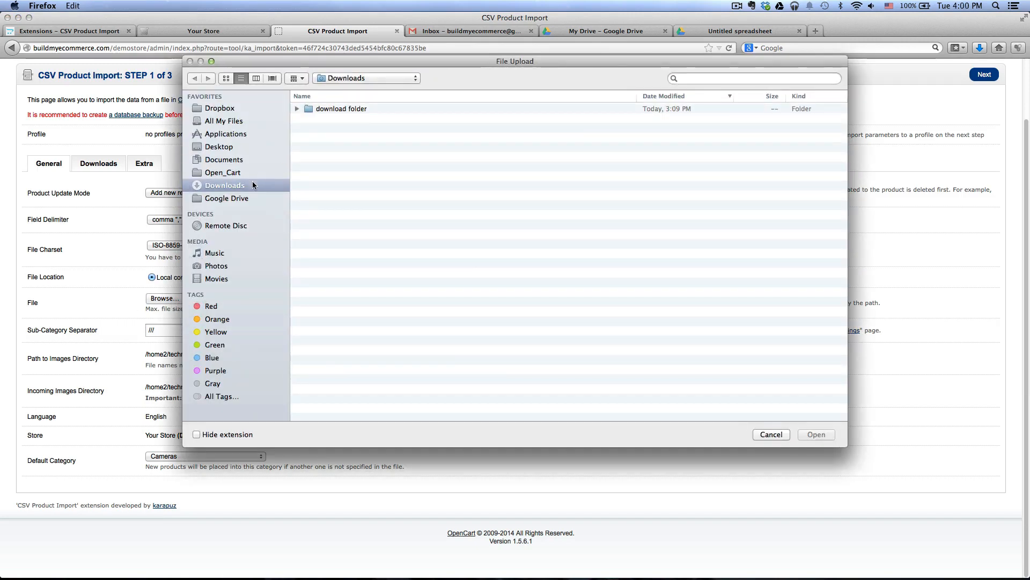
# Upload products.csv from the Open_Cart folder and advance to field matching
pyautogui.click(223, 172)
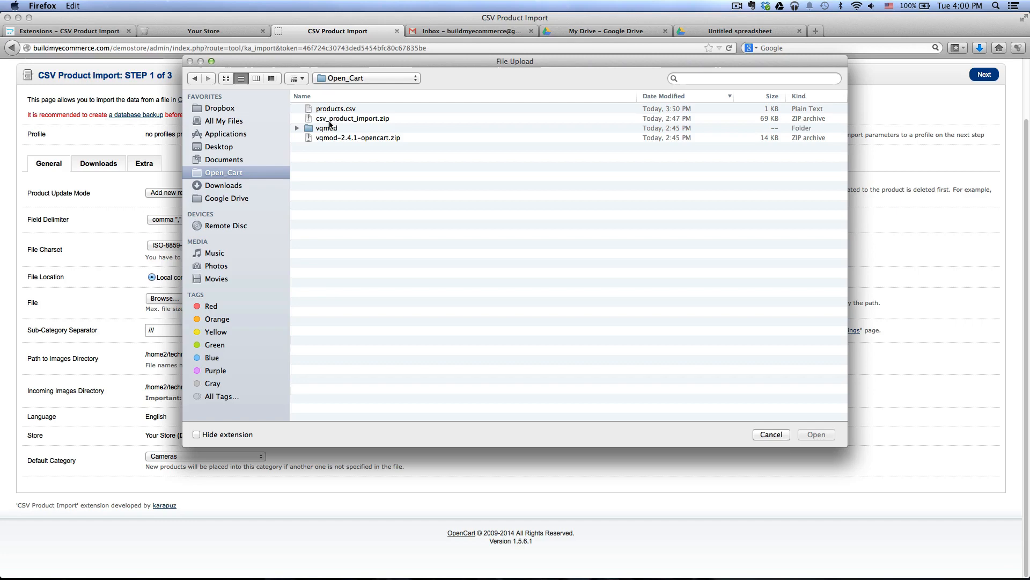
pyautogui.click(336, 108)
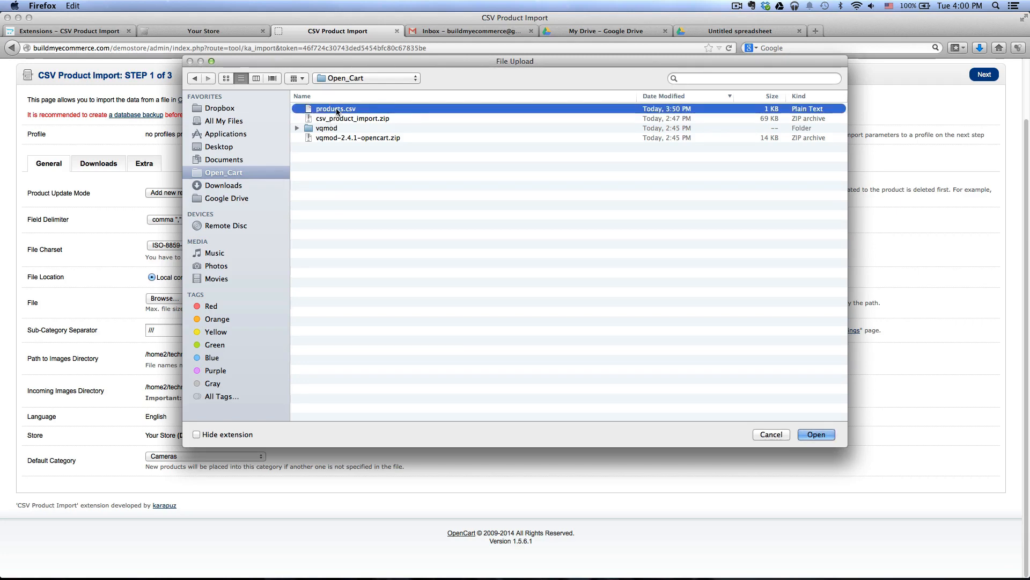
pyautogui.click(816, 435)
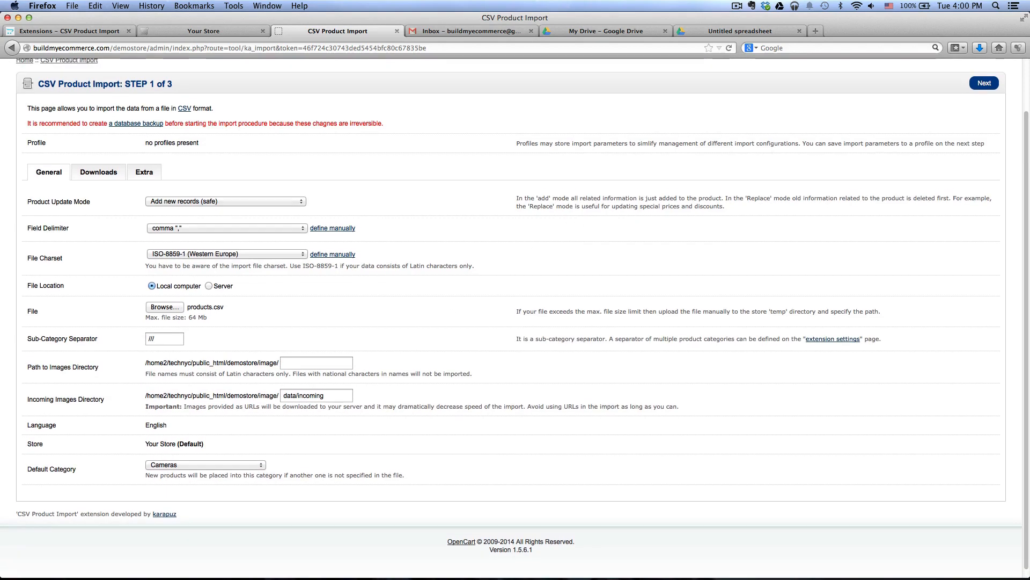
pyautogui.click(983, 82)
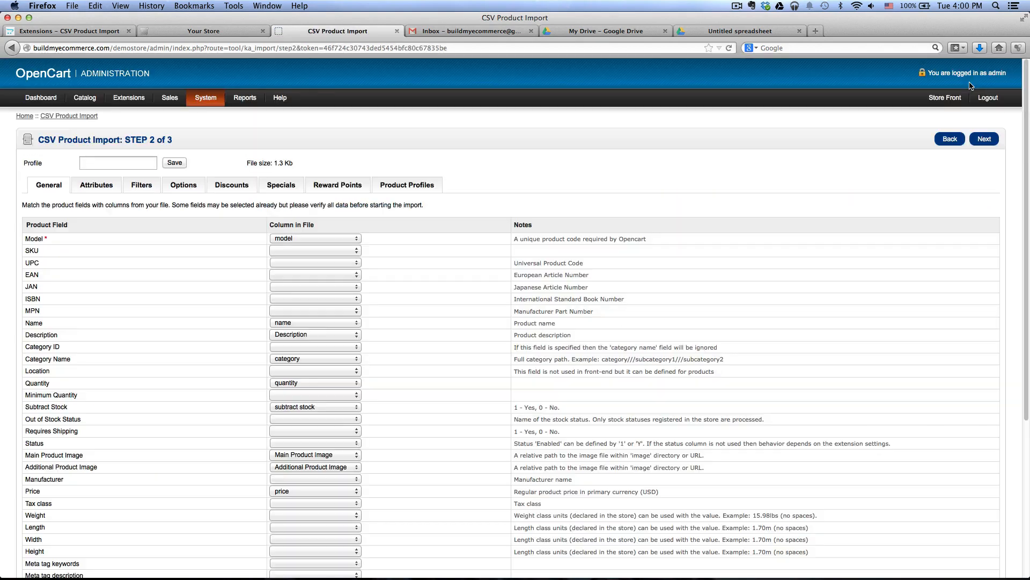
pyautogui.scroll(-3)
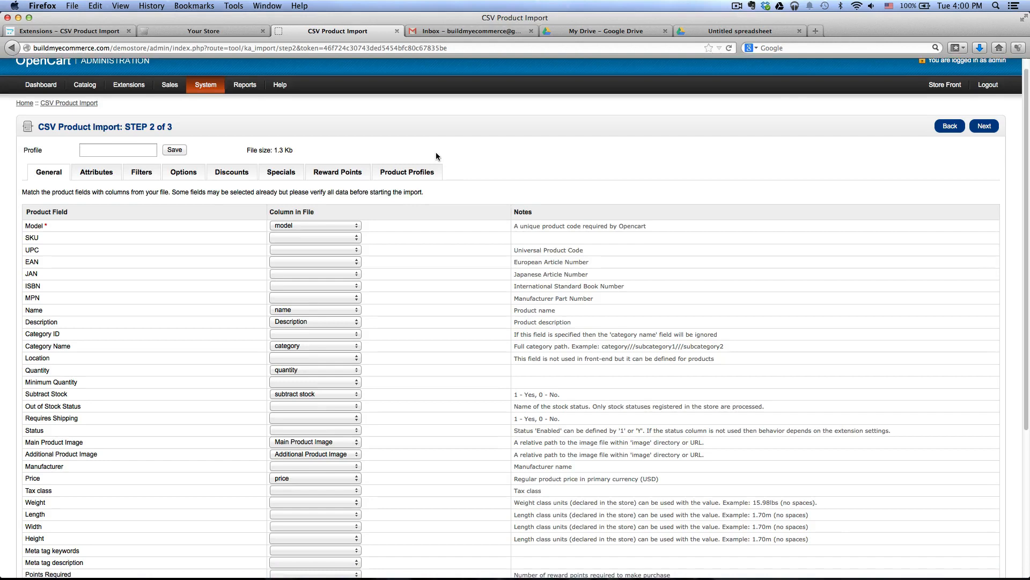
pyautogui.scroll(-3)
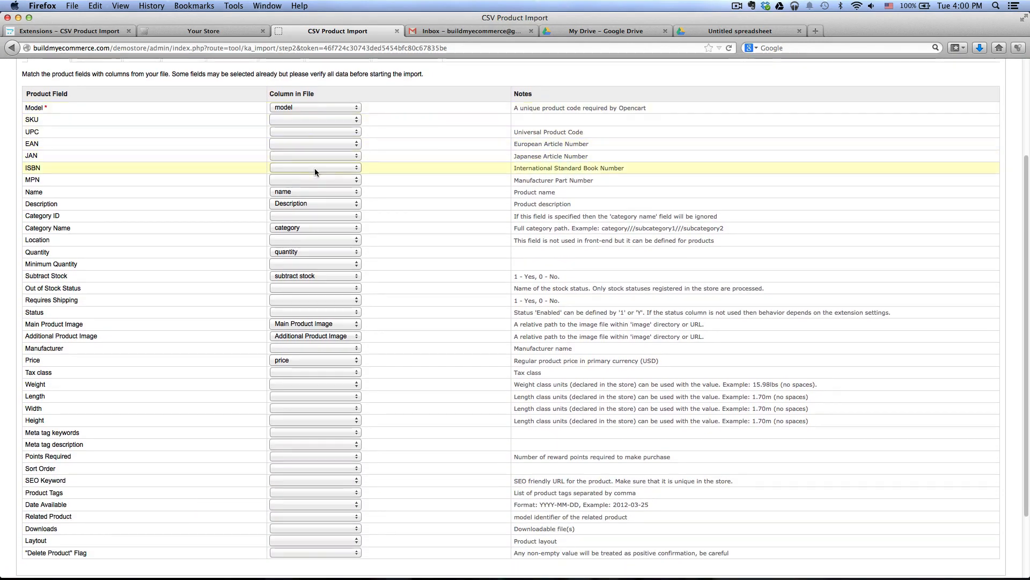
pyautogui.scroll(-3)
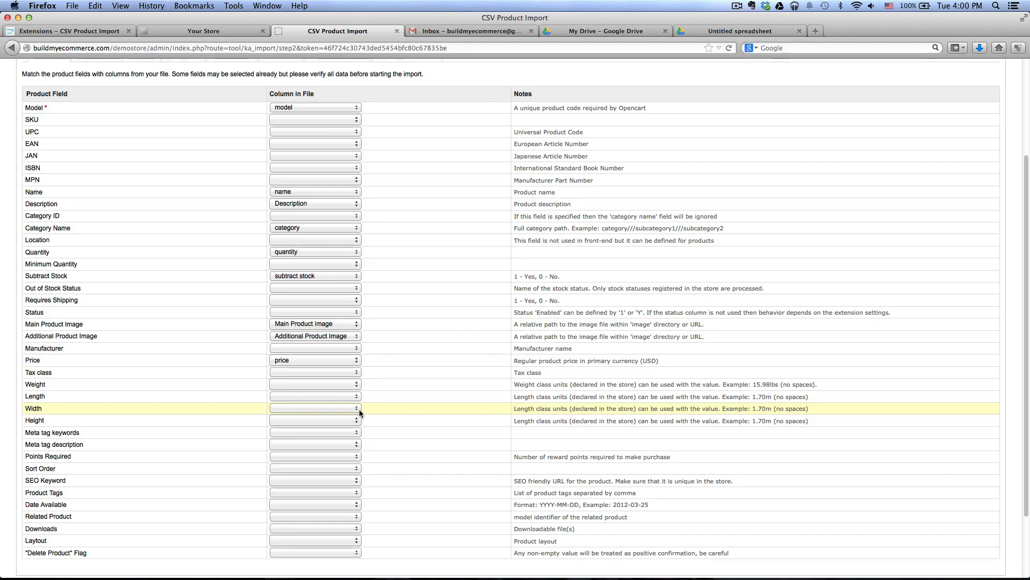
pyautogui.moveTo(387, 396)
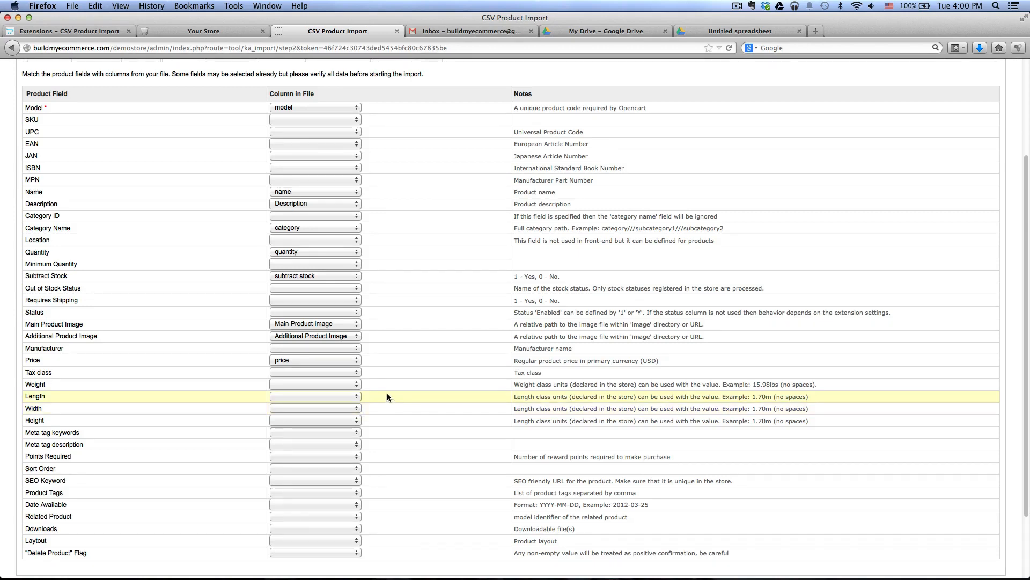
pyautogui.moveTo(316, 336)
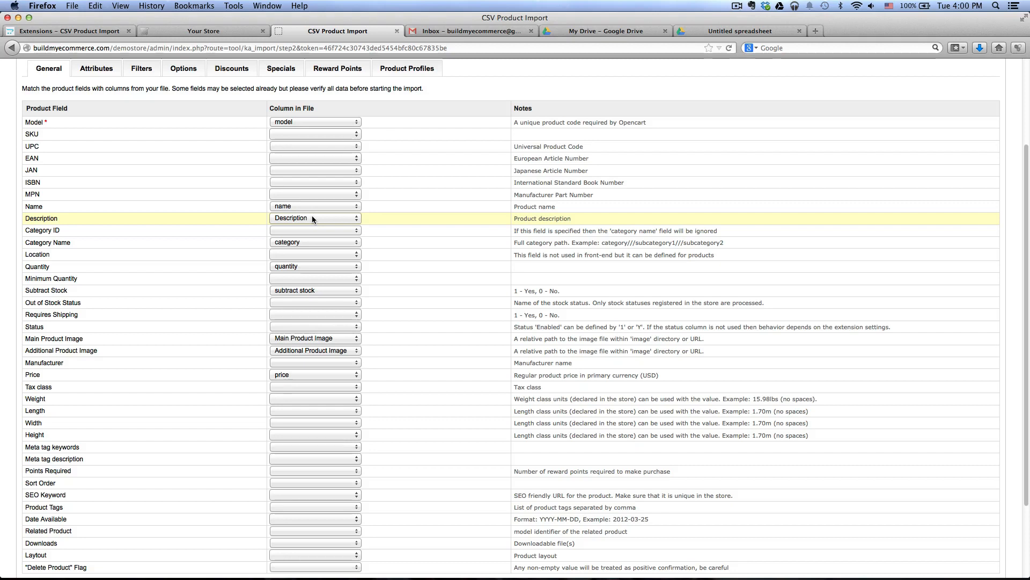
pyautogui.moveTo(286, 218)
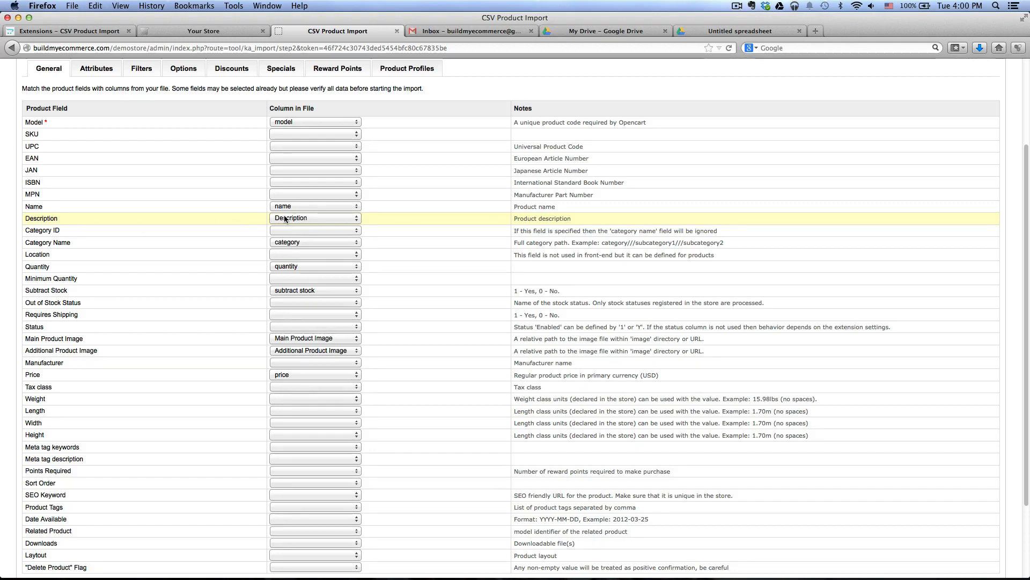
pyautogui.click(315, 217)
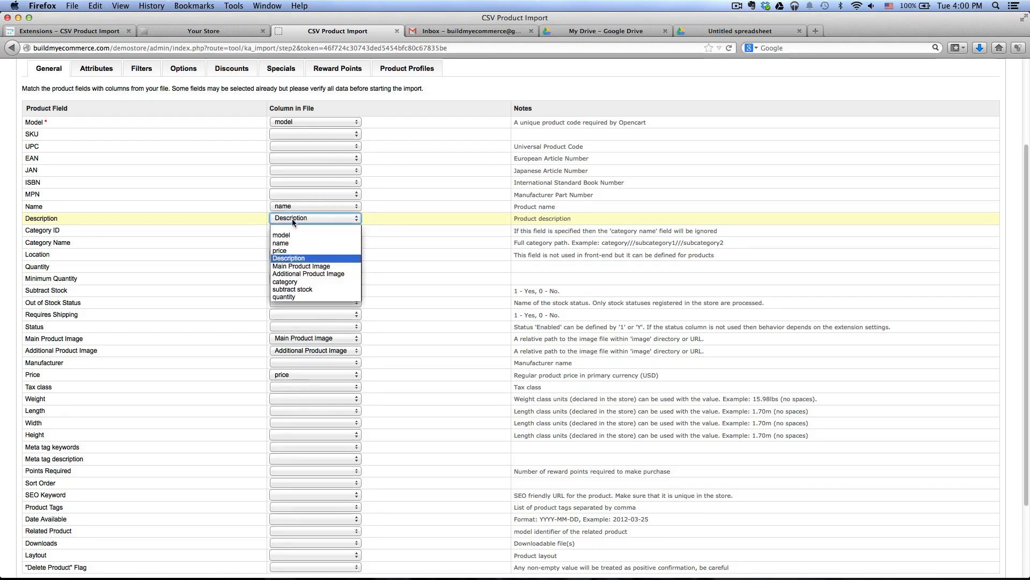
pyautogui.moveTo(286, 234)
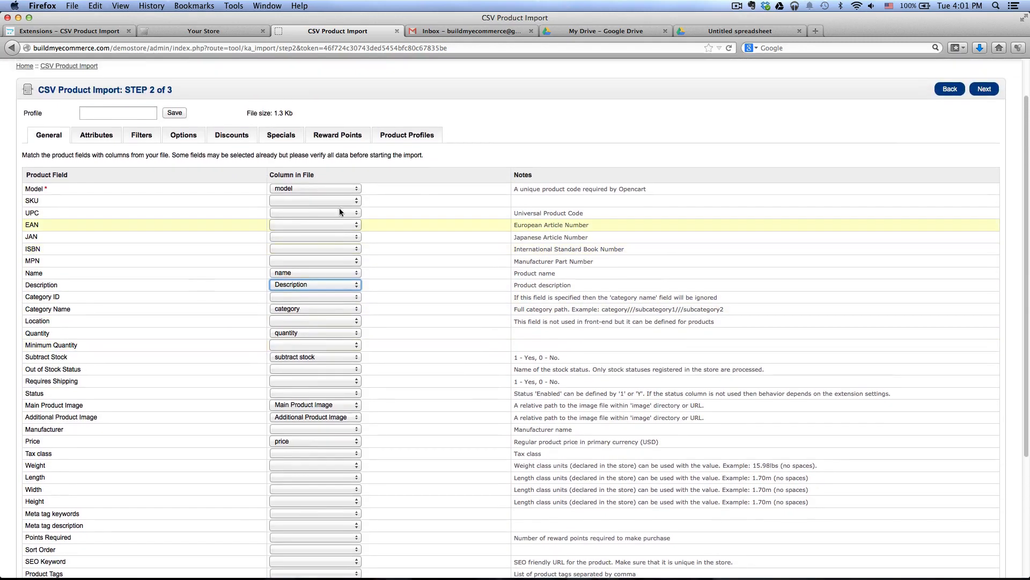
# Run the import, creating 2 products and 1 category, then click Done
pyautogui.click(984, 88)
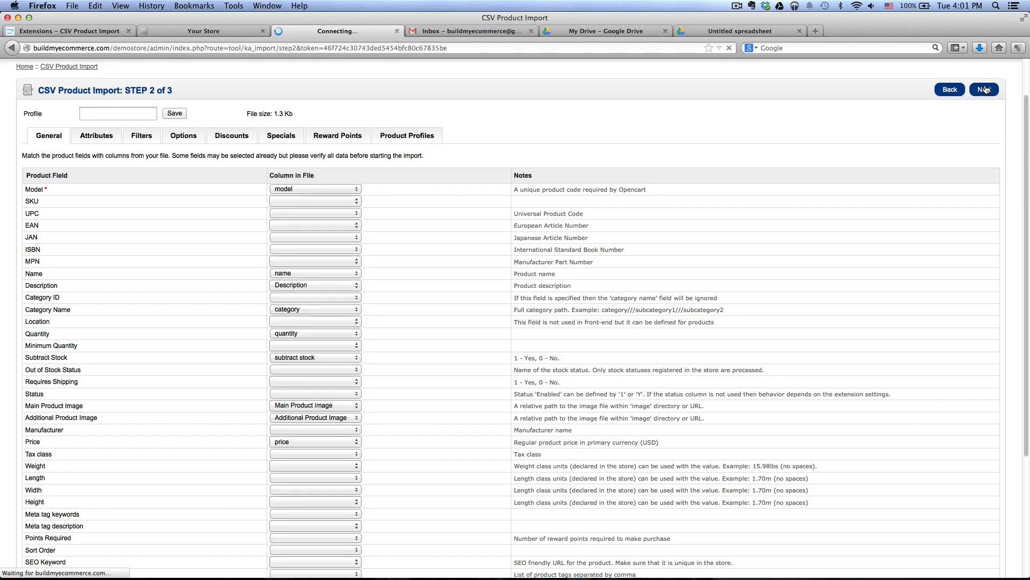
pyautogui.click(984, 88)
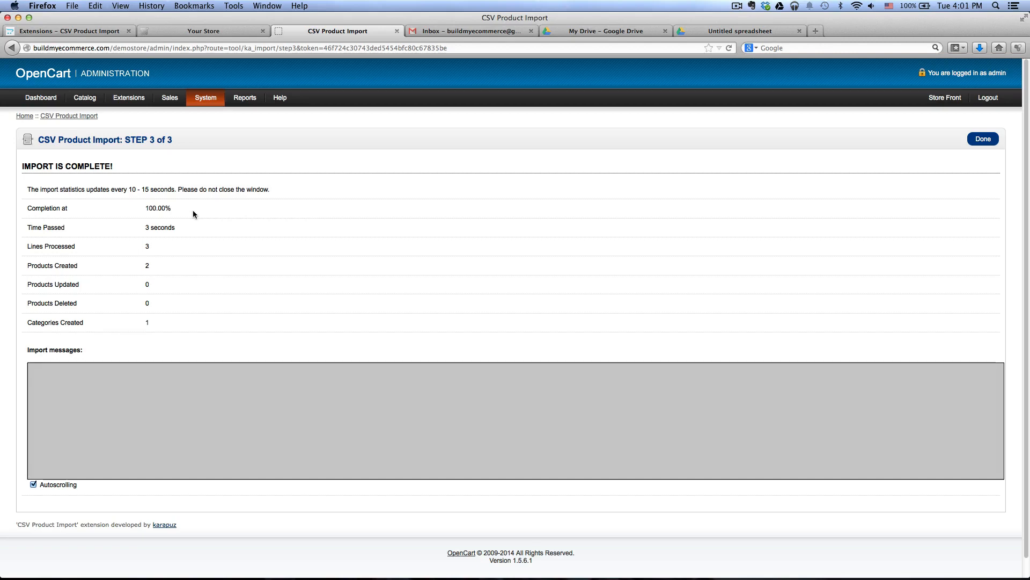
pyautogui.moveTo(249, 222)
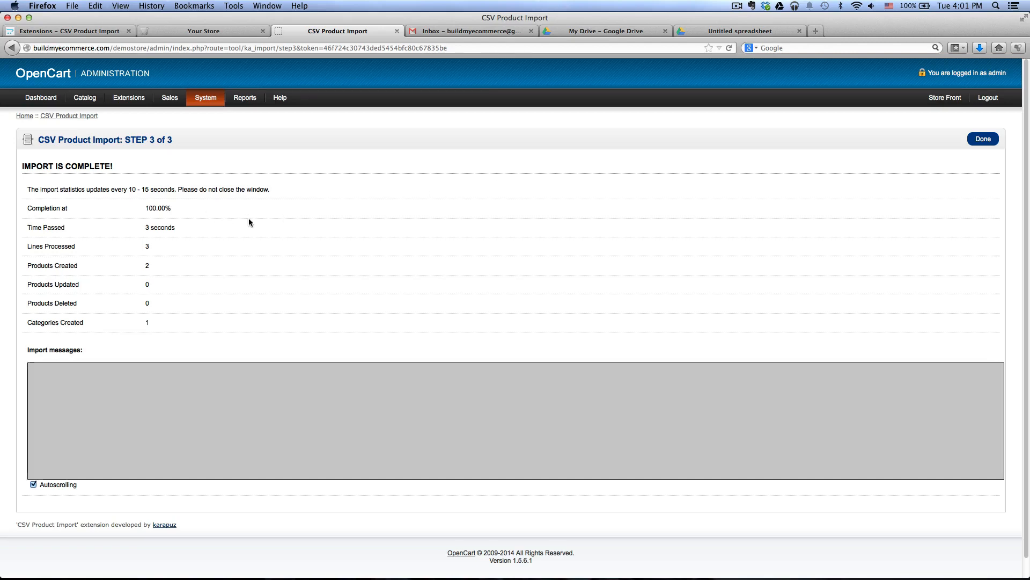
pyautogui.moveTo(187, 218)
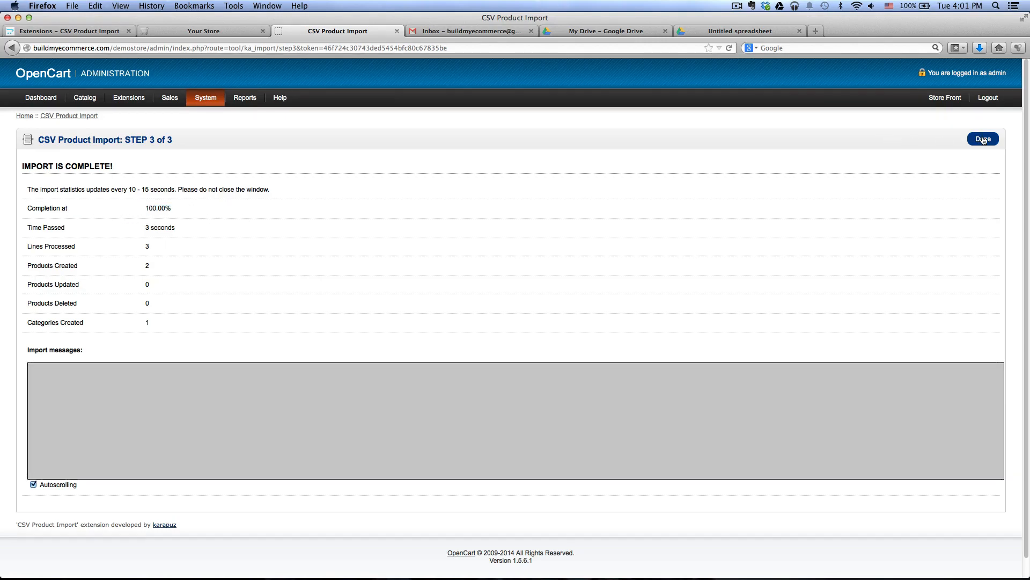
pyautogui.click(983, 139)
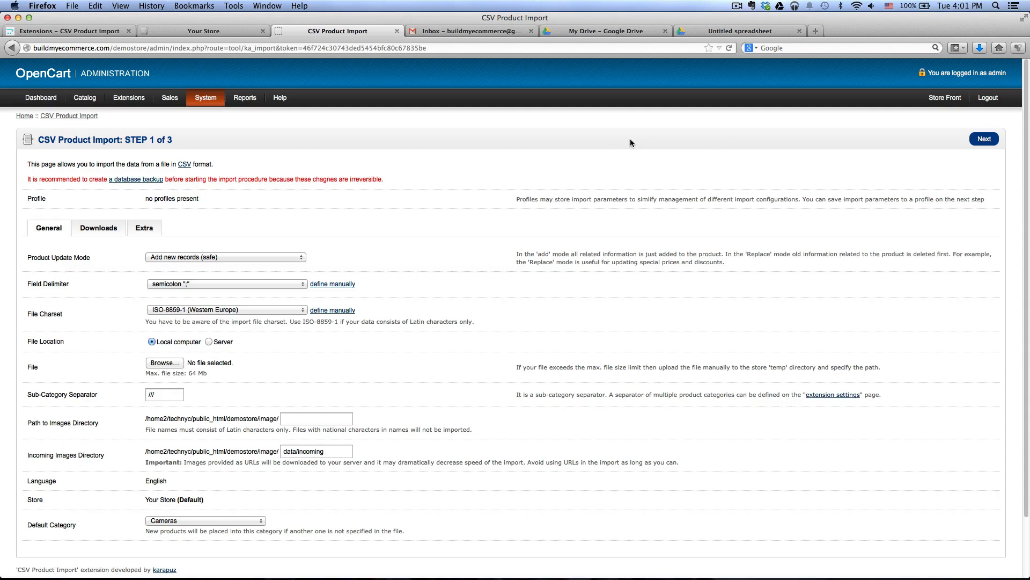
pyautogui.moveTo(108, 119)
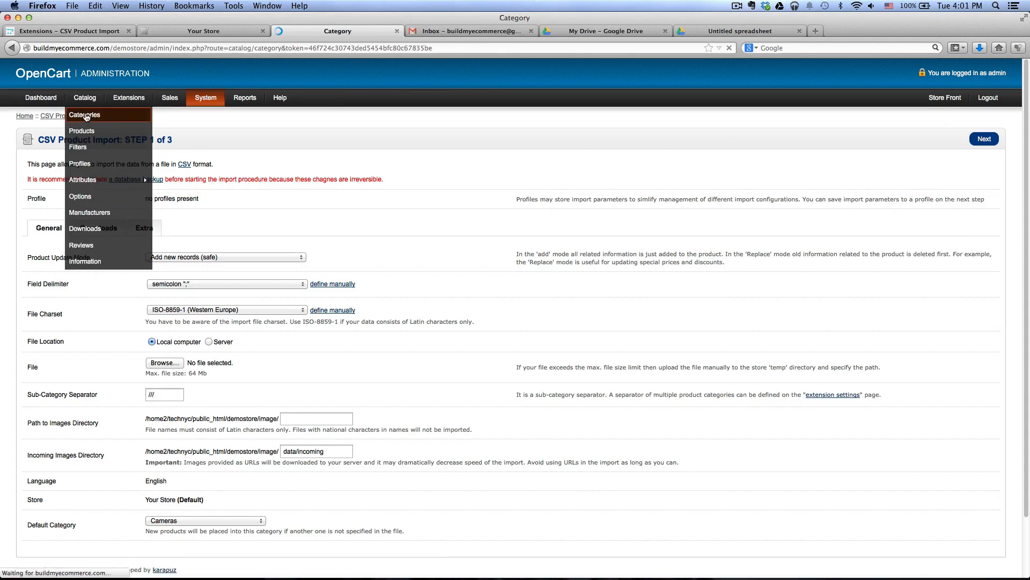
# Edit the Clothing category, tick Top on its Data tab, and save
pyautogui.click(85, 115)
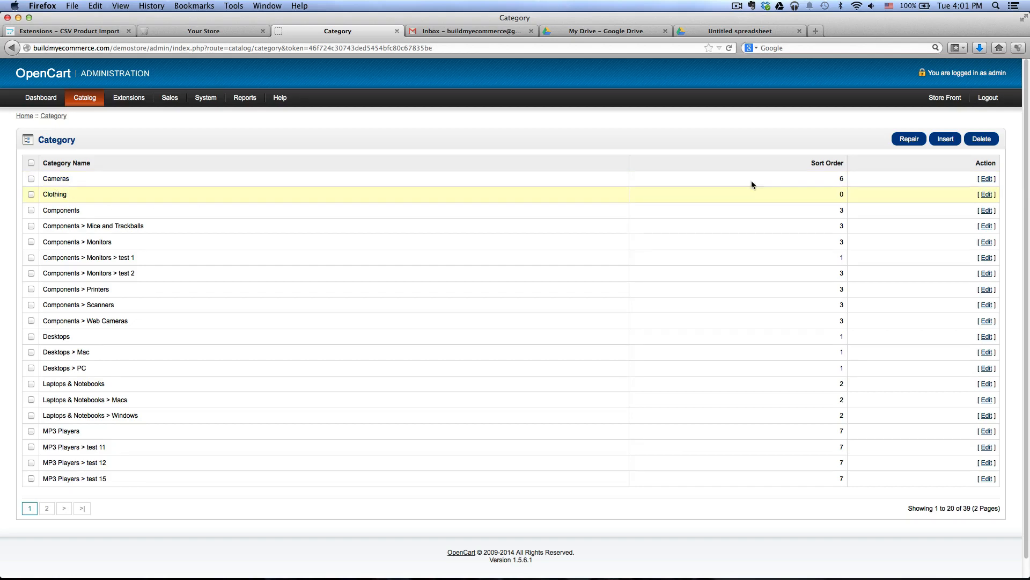
pyautogui.click(986, 195)
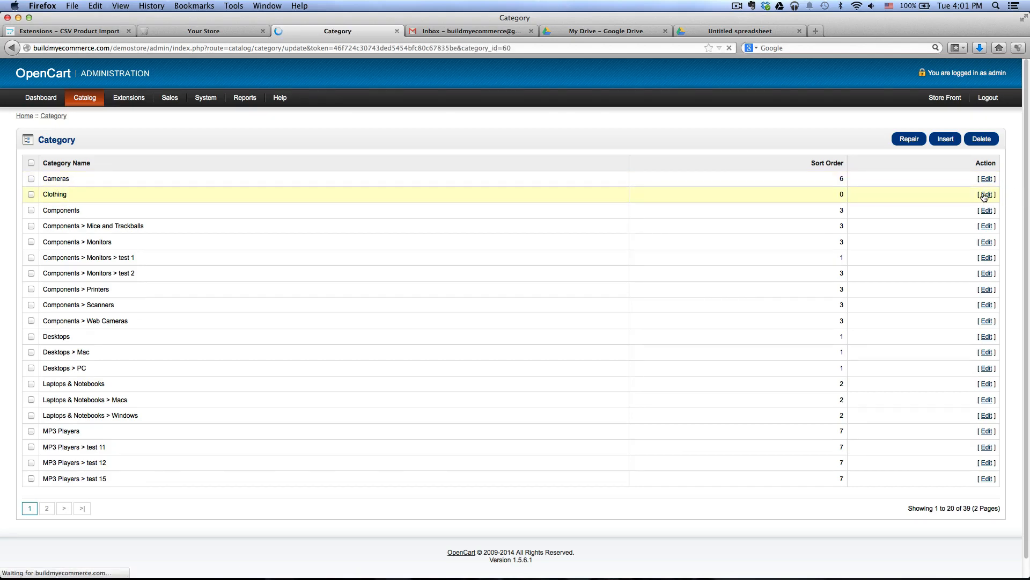
pyautogui.click(986, 194)
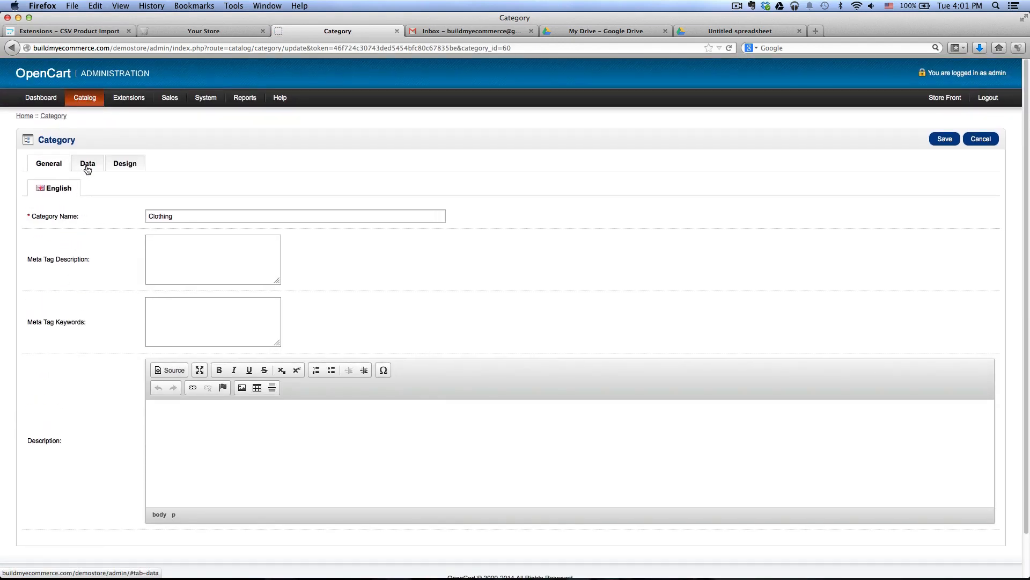
pyautogui.click(87, 163)
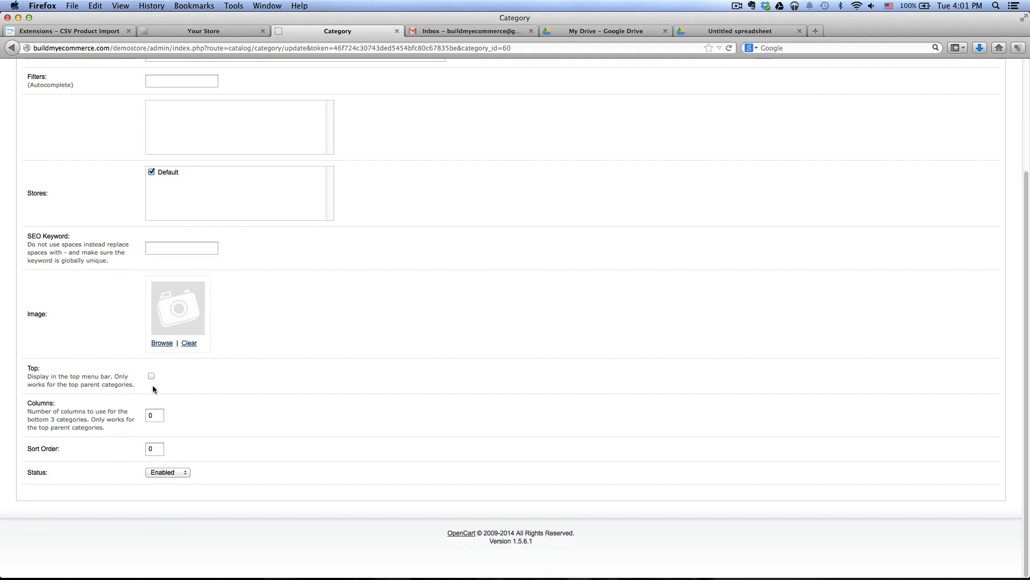
pyautogui.click(151, 375)
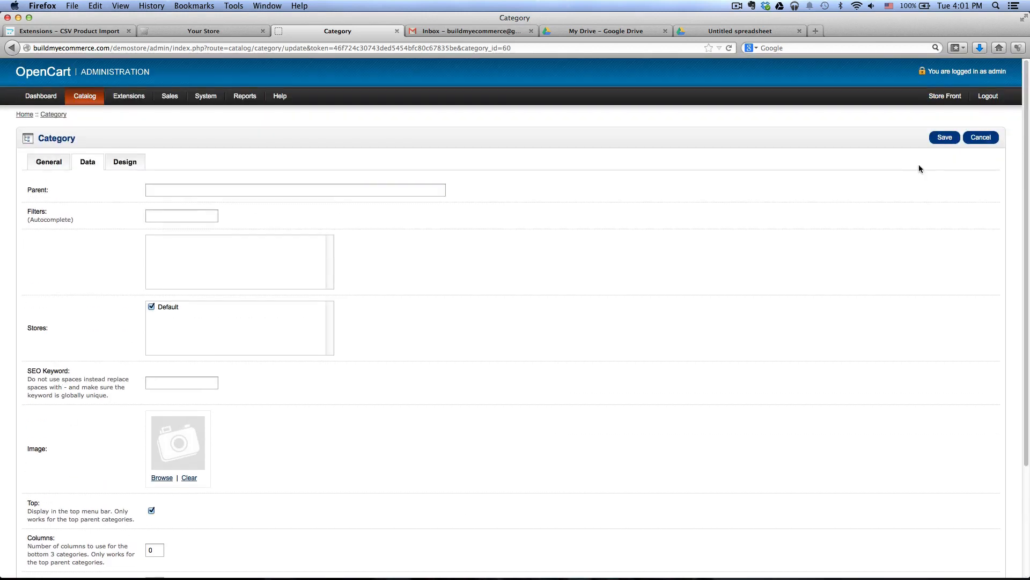
pyautogui.click(945, 138)
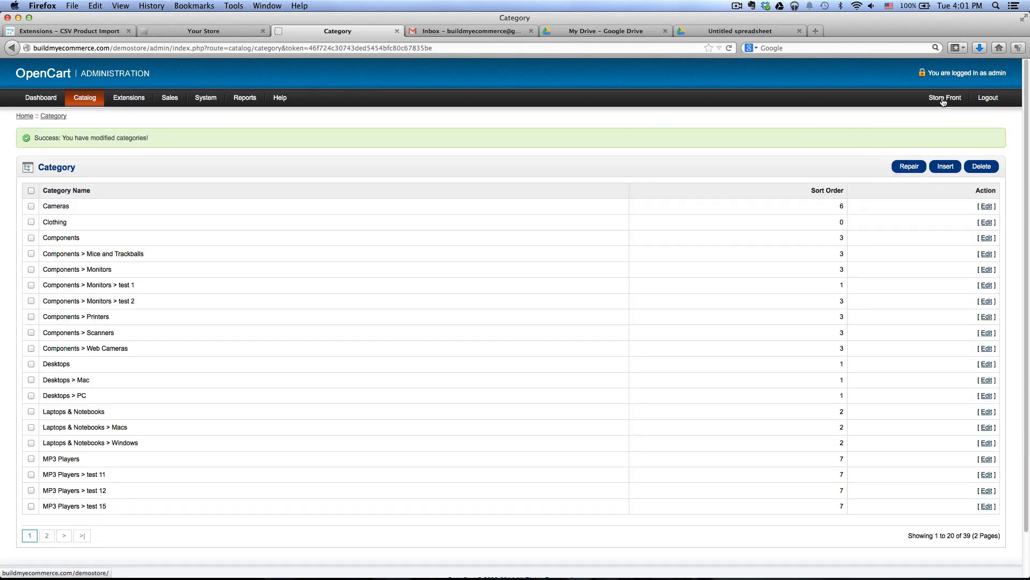
# Open the Donna Morgan Women's Shift Shirtdress page from the storefront's Clothing menu
pyautogui.click(946, 97)
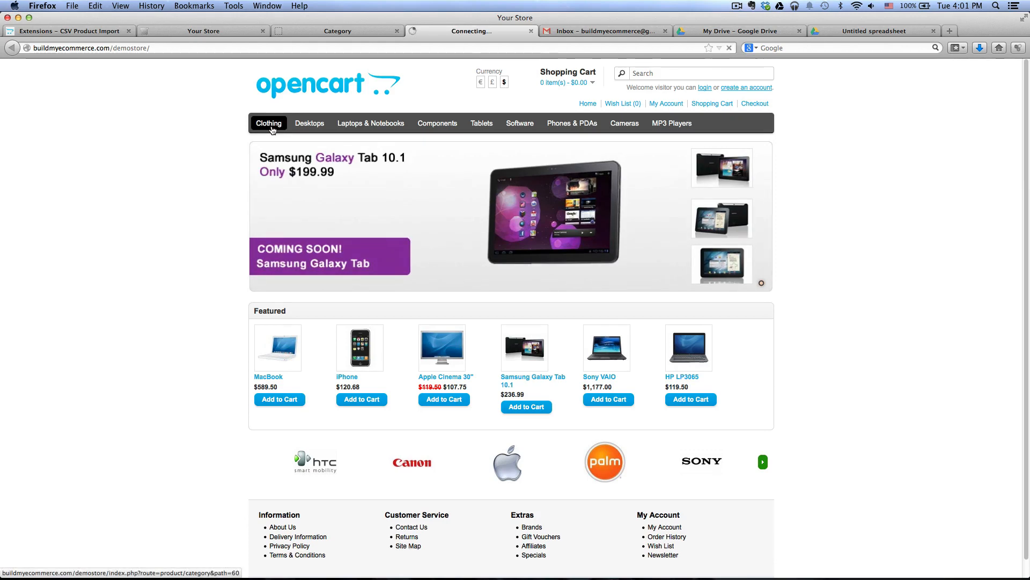
pyautogui.click(269, 123)
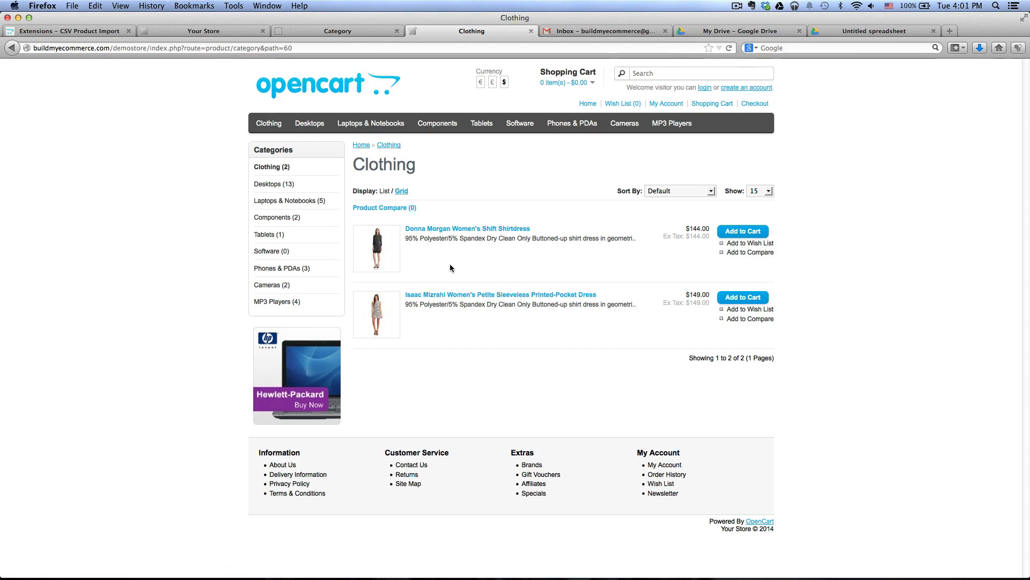
pyautogui.click(467, 228)
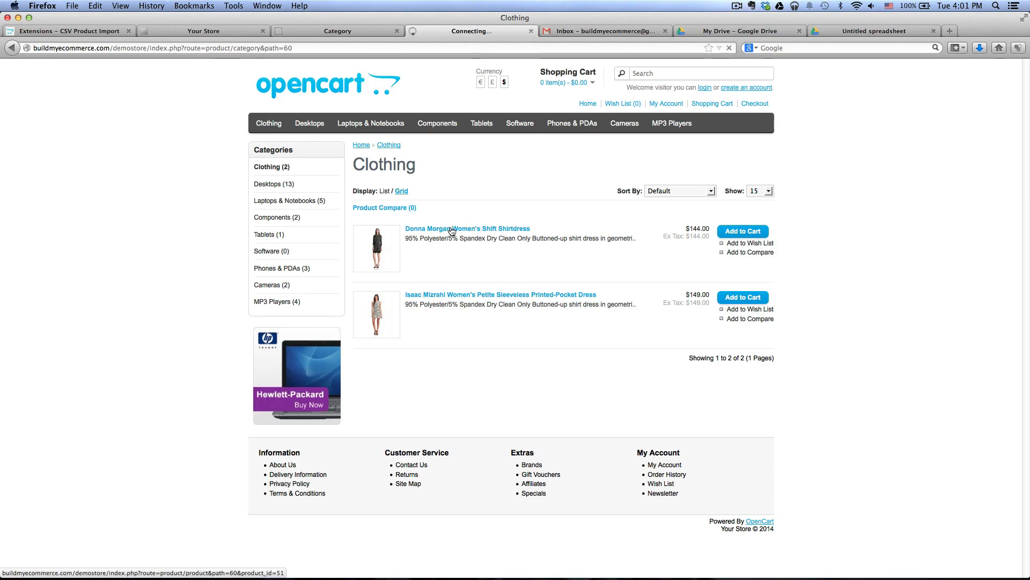
pyautogui.click(467, 228)
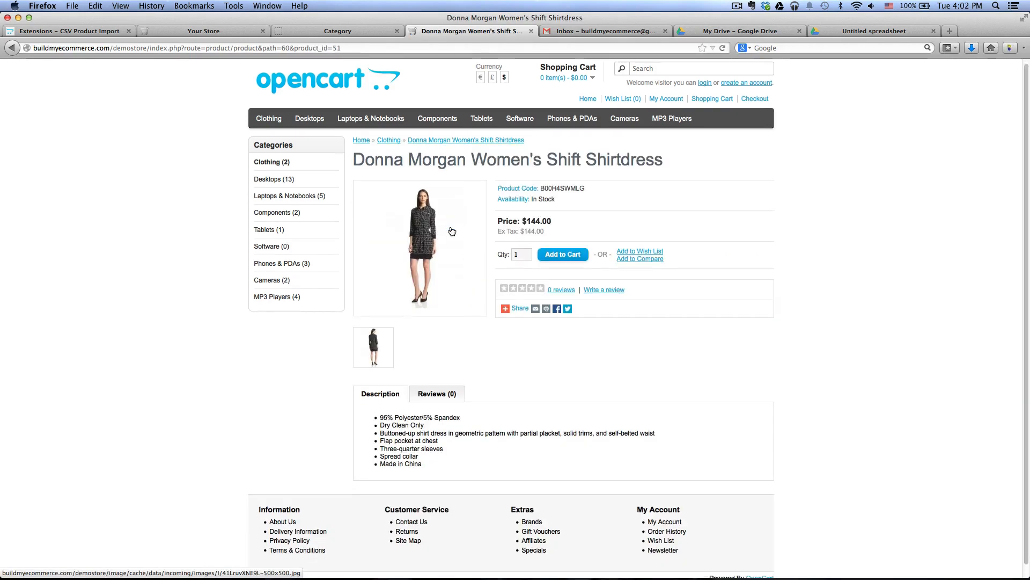
# View the shirtdress's second image, then highlight its description and price
pyautogui.scroll(-3)
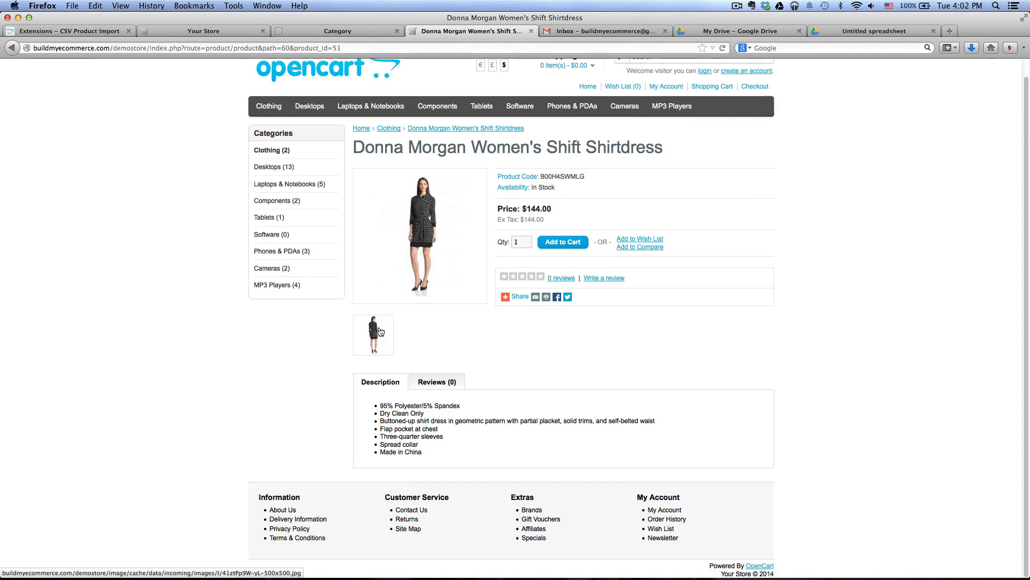
pyautogui.click(373, 334)
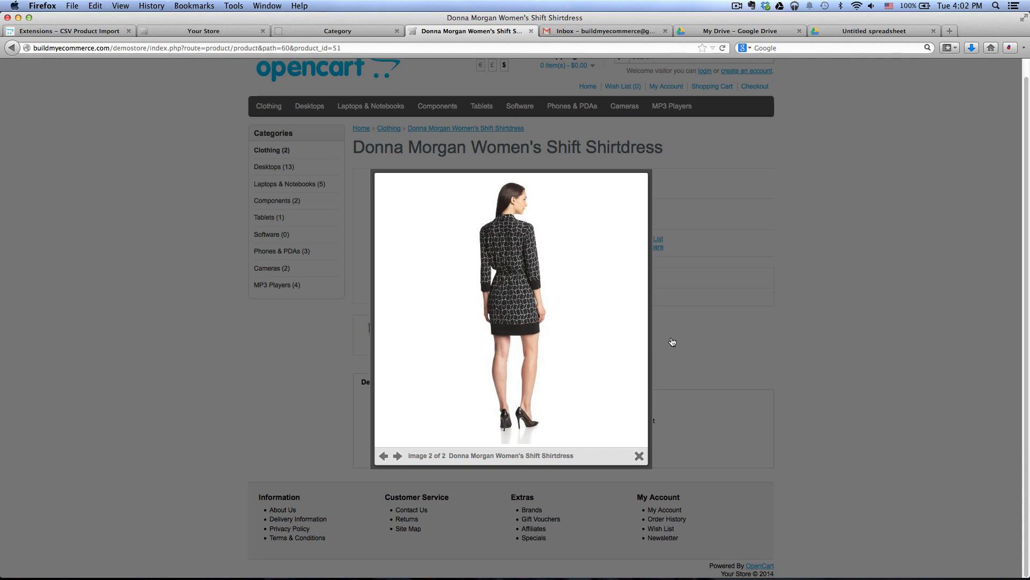
pyautogui.click(638, 456)
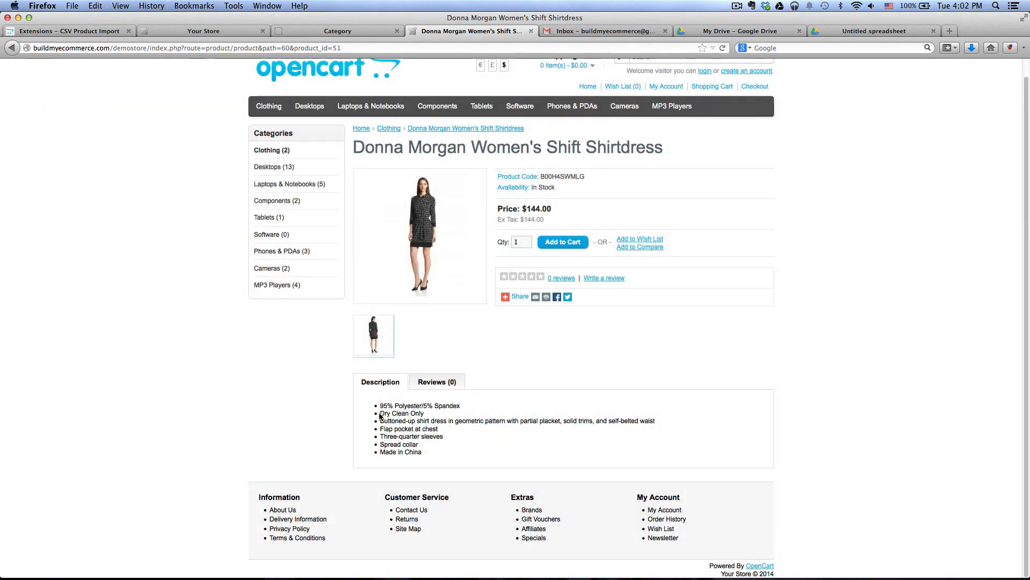
pyautogui.moveTo(380, 405); pyautogui.dragTo(454, 453)
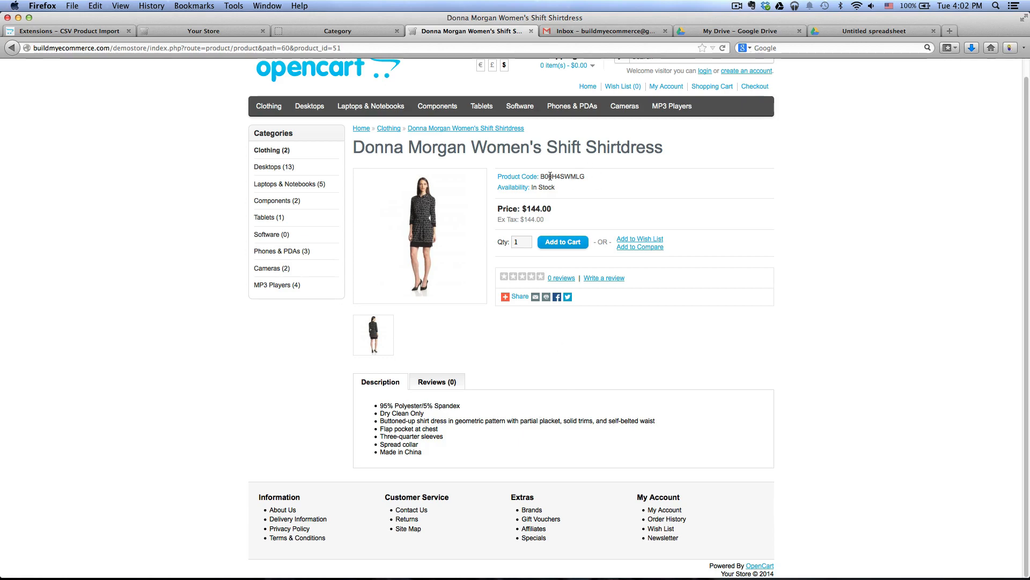
pyautogui.doubleClick(535, 208)
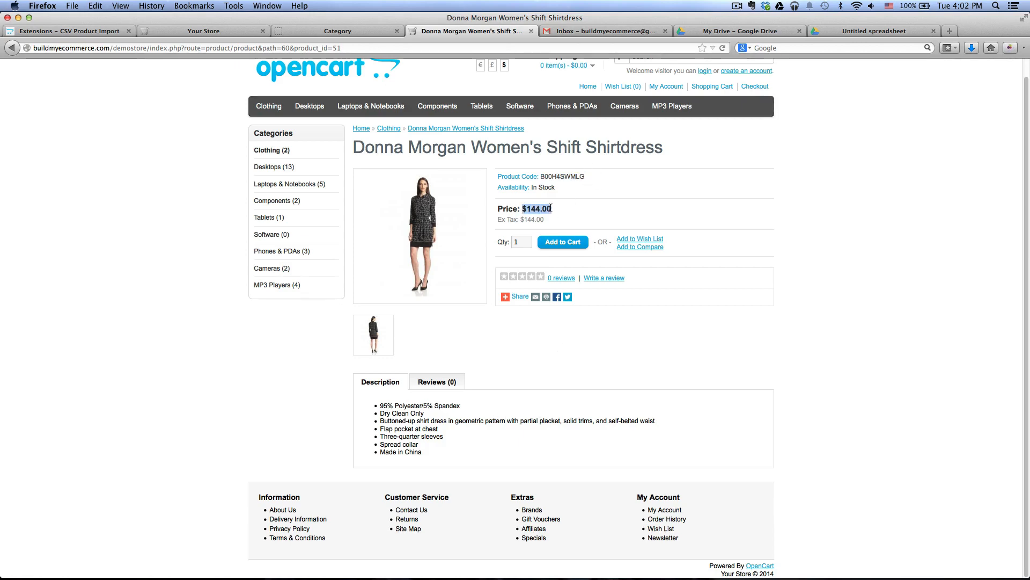